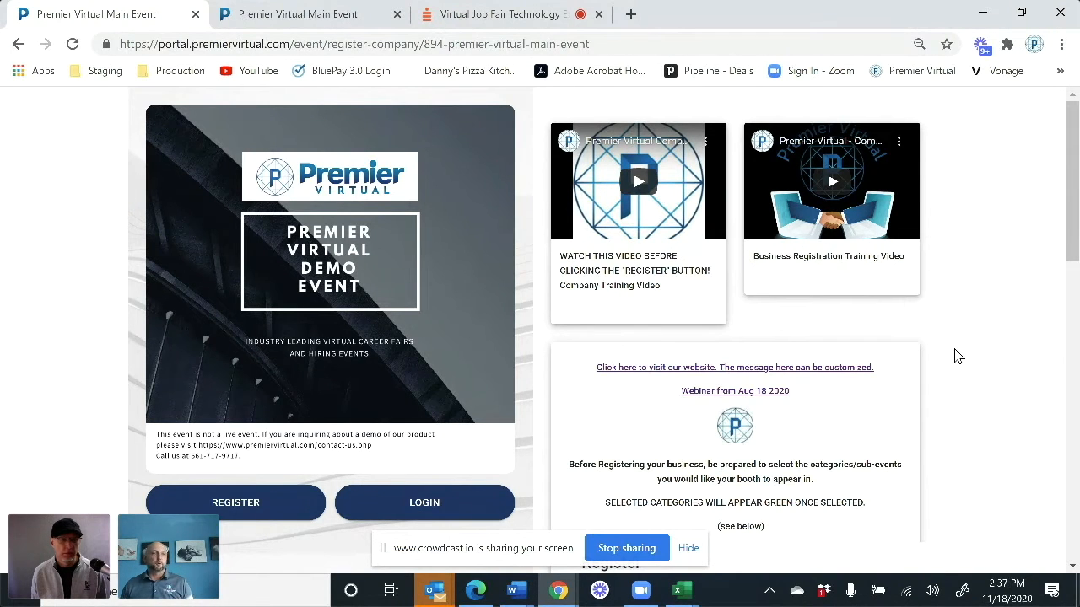
# Sign in to Premier Virtual with the company account's email and password
pyautogui.scroll(-3)
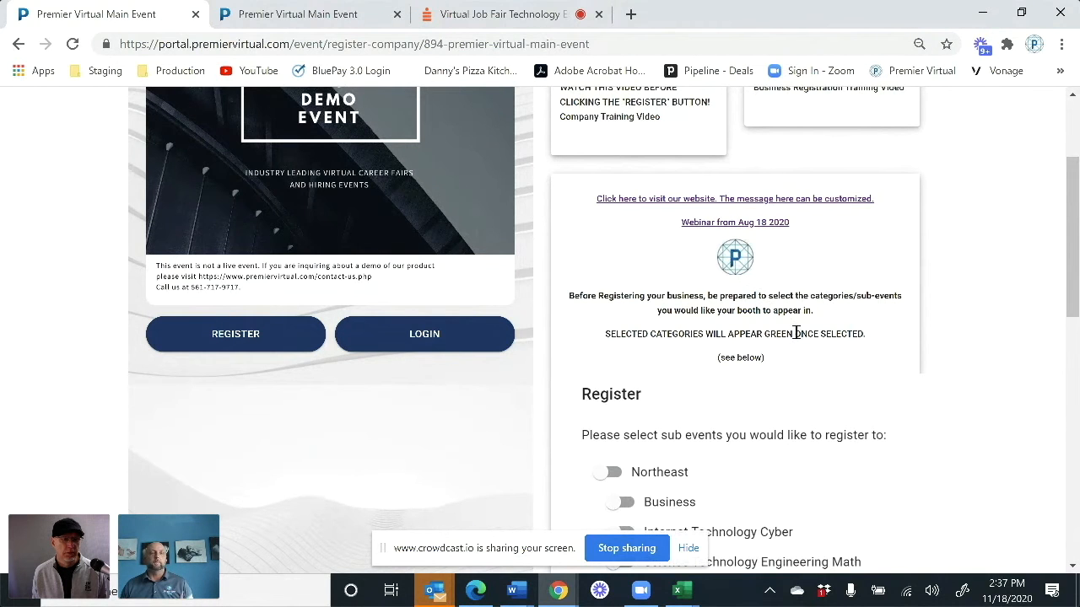
pyautogui.moveTo(804, 375)
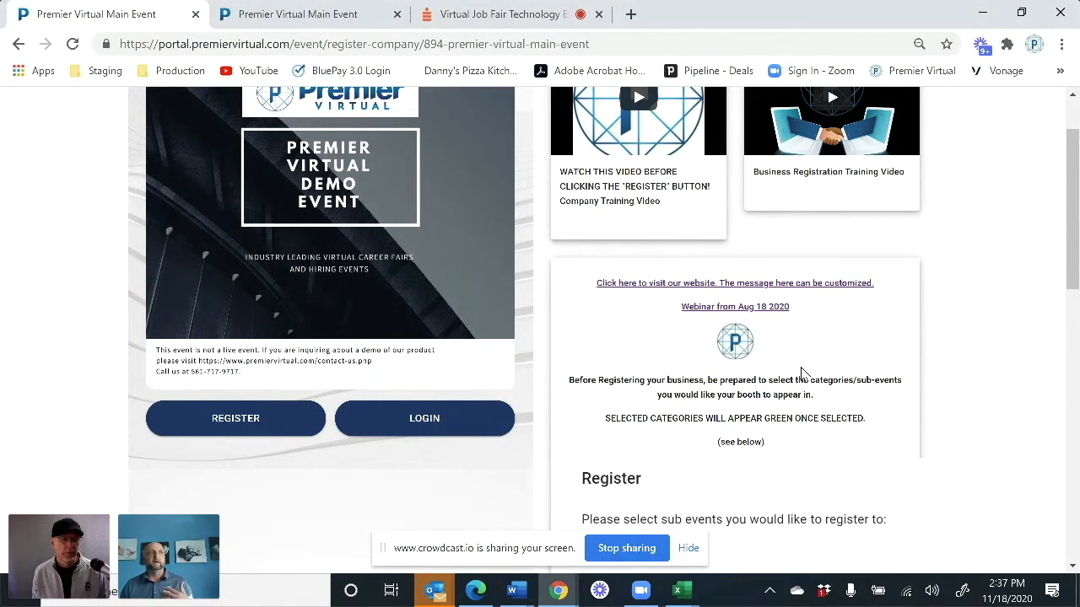
pyautogui.scroll(-3)
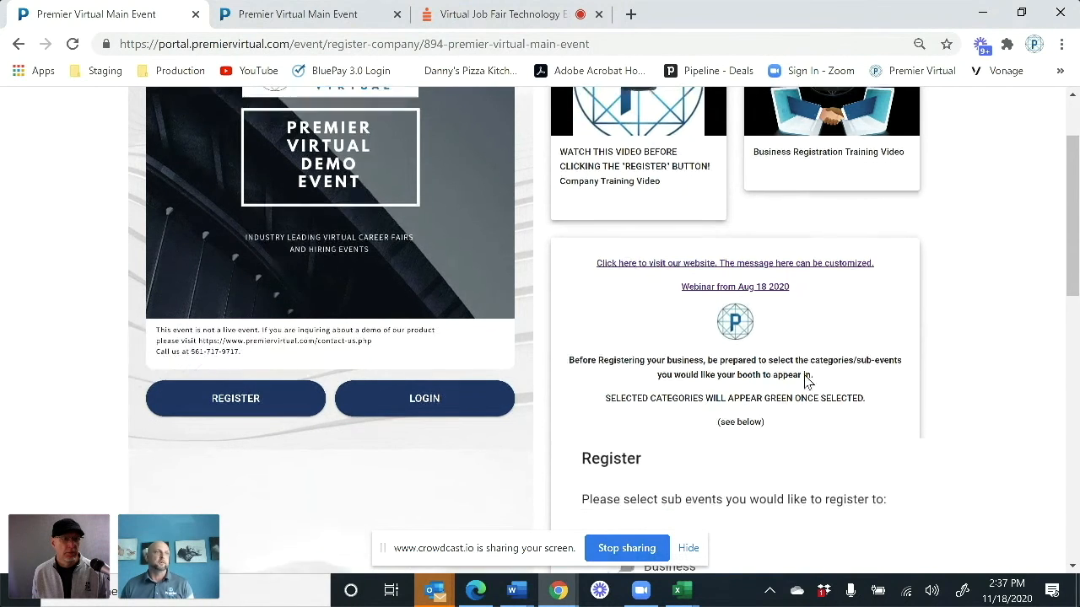
pyautogui.scroll(-3)
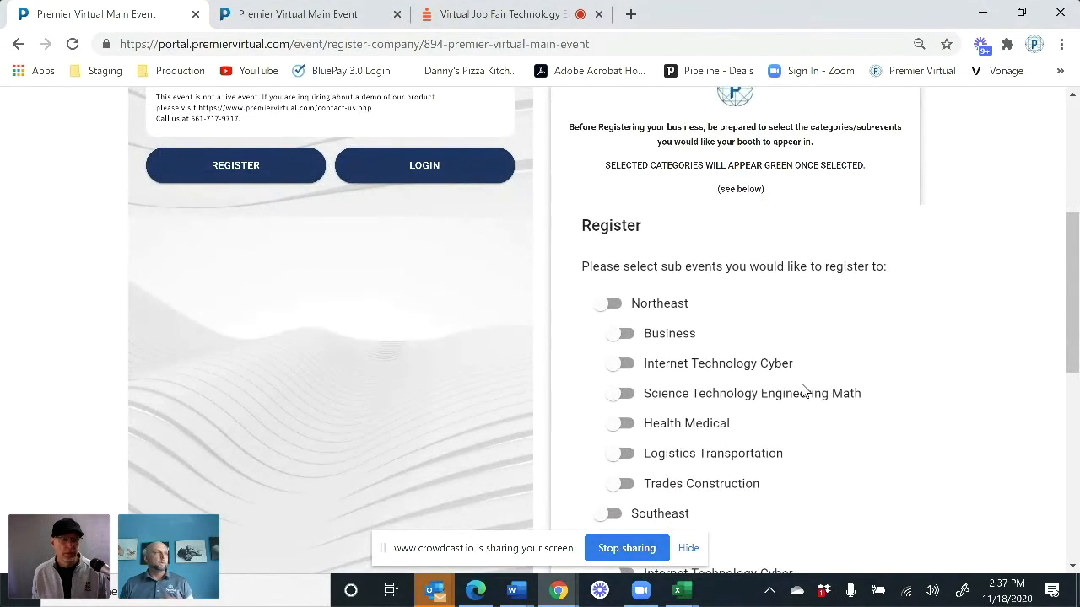
pyautogui.moveTo(773, 365)
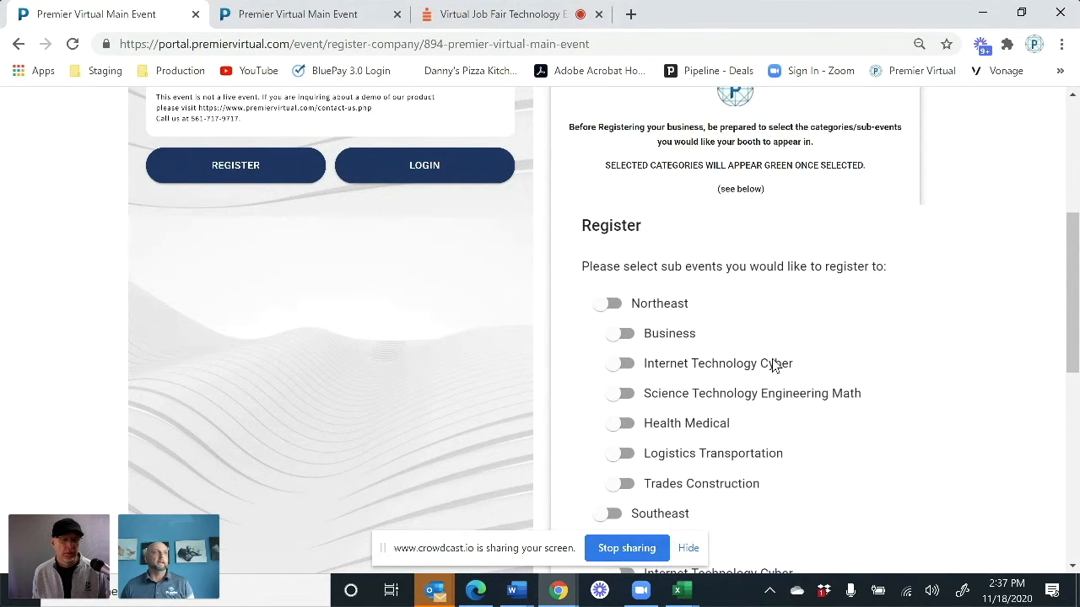
pyautogui.scroll(-3)
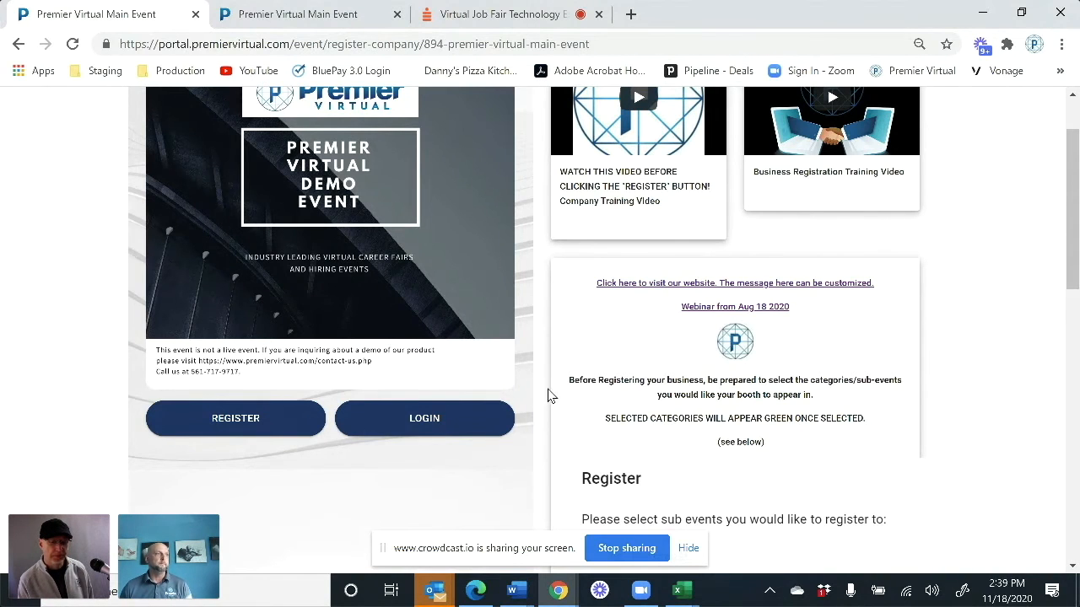
pyautogui.moveTo(530, 404)
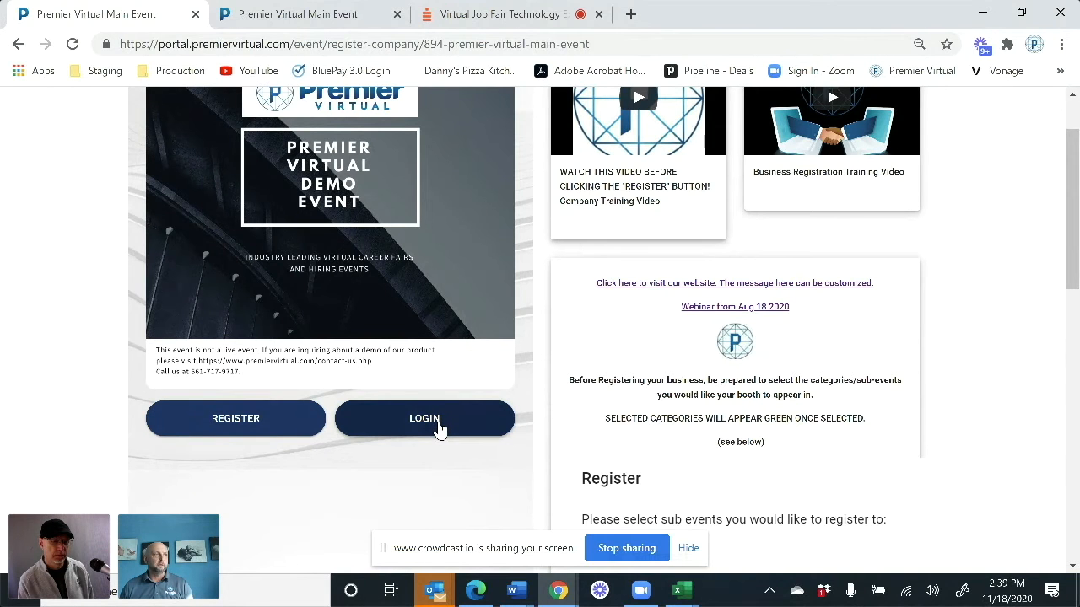
pyautogui.click(424, 419)
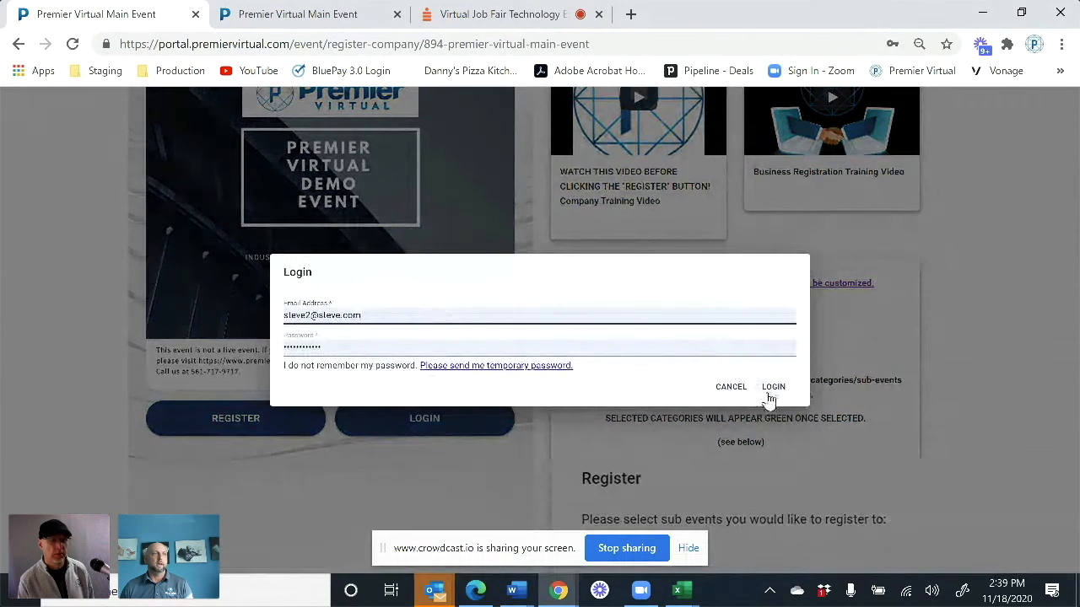
pyautogui.click(772, 387)
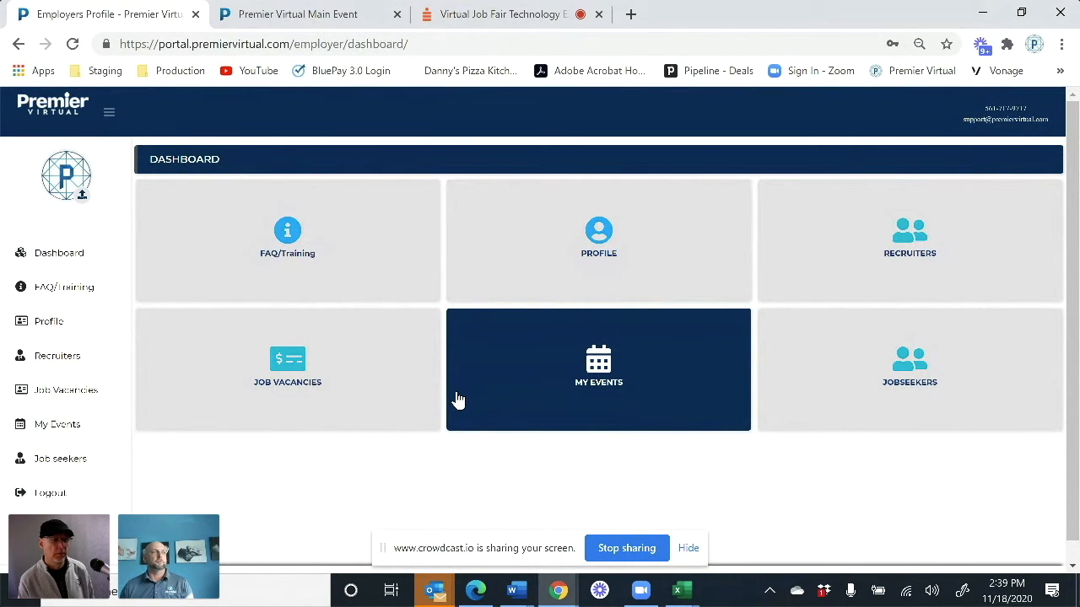
pyautogui.moveTo(445, 401)
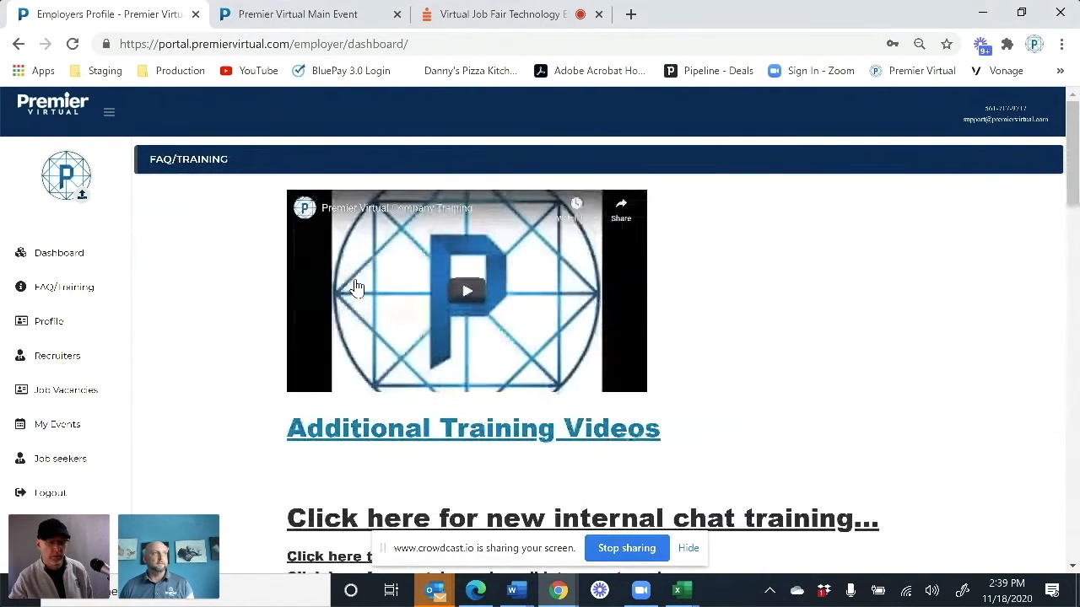
# Scroll through the training video links and FAQs on the FAQ/Training page
pyautogui.scroll(-3)
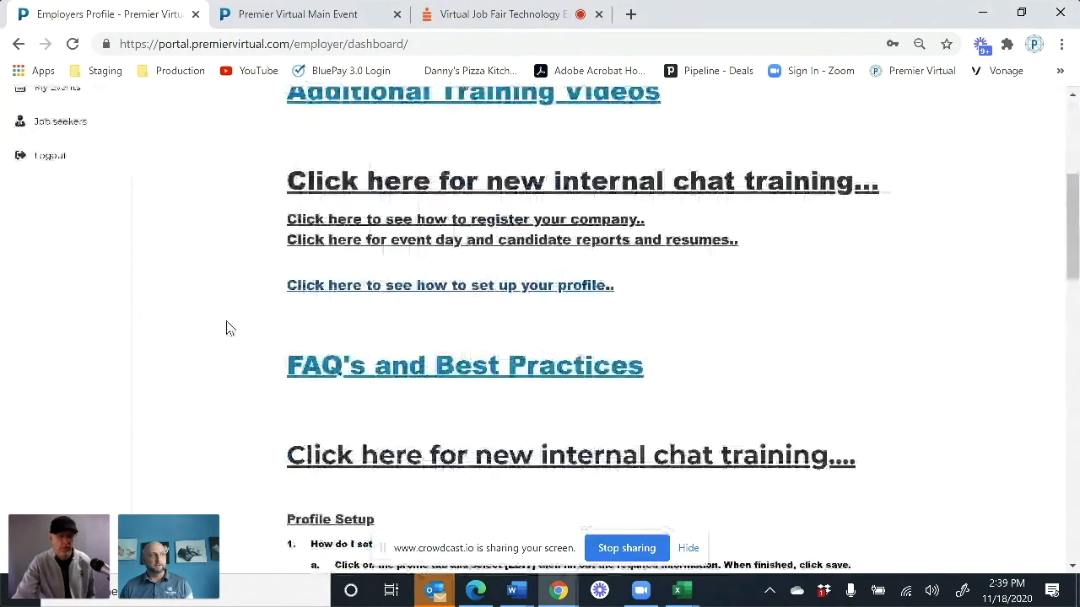
pyautogui.scroll(-3)
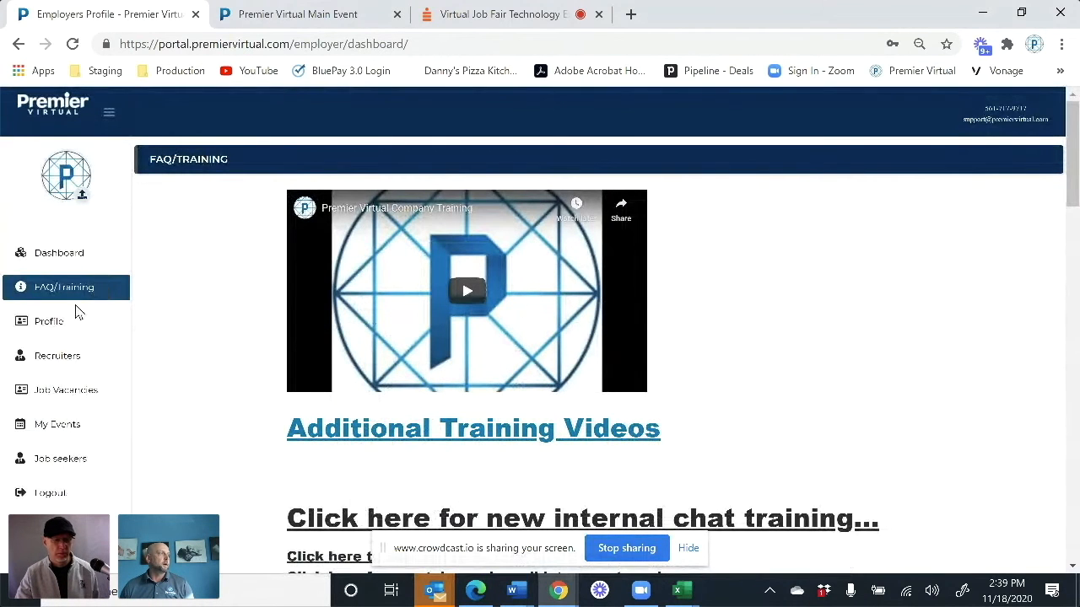
# Edit the organization profile, review its custom and social media links, and save
pyautogui.click(48, 322)
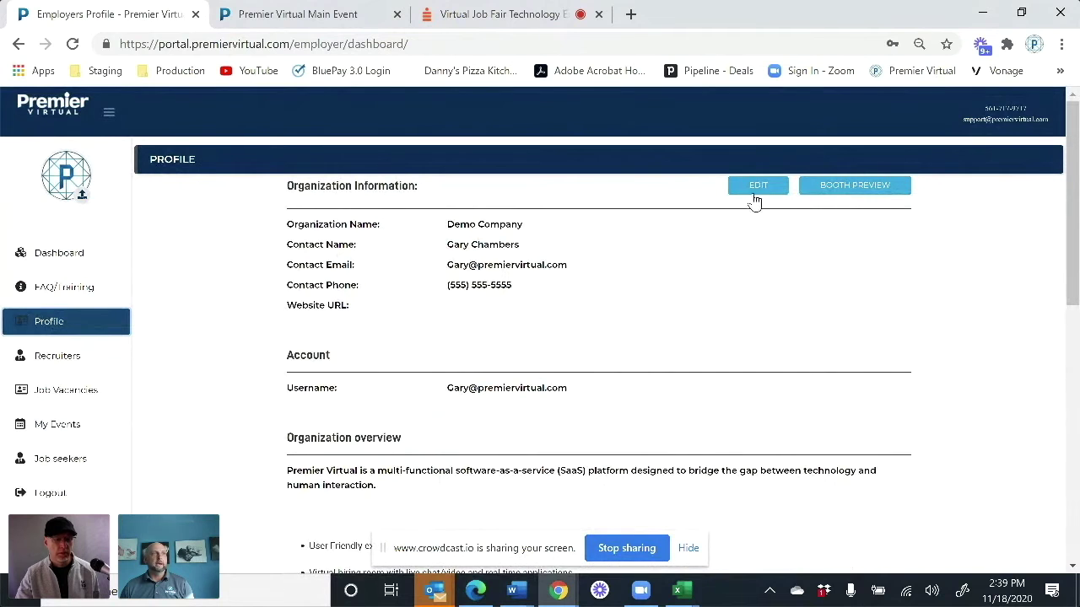
pyautogui.click(757, 184)
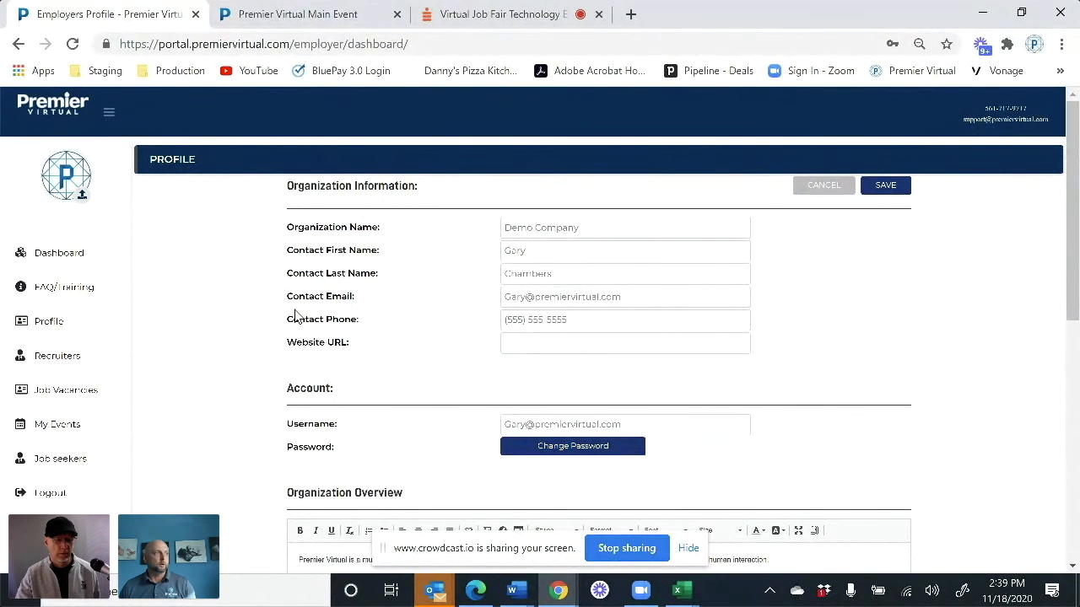
pyautogui.scroll(-3)
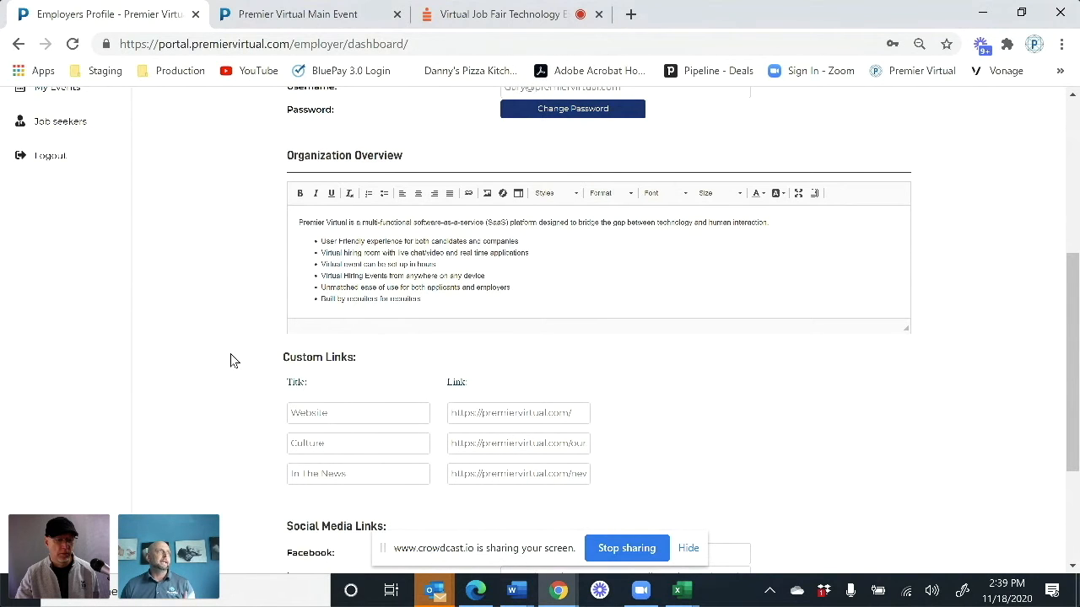
pyautogui.scroll(-3)
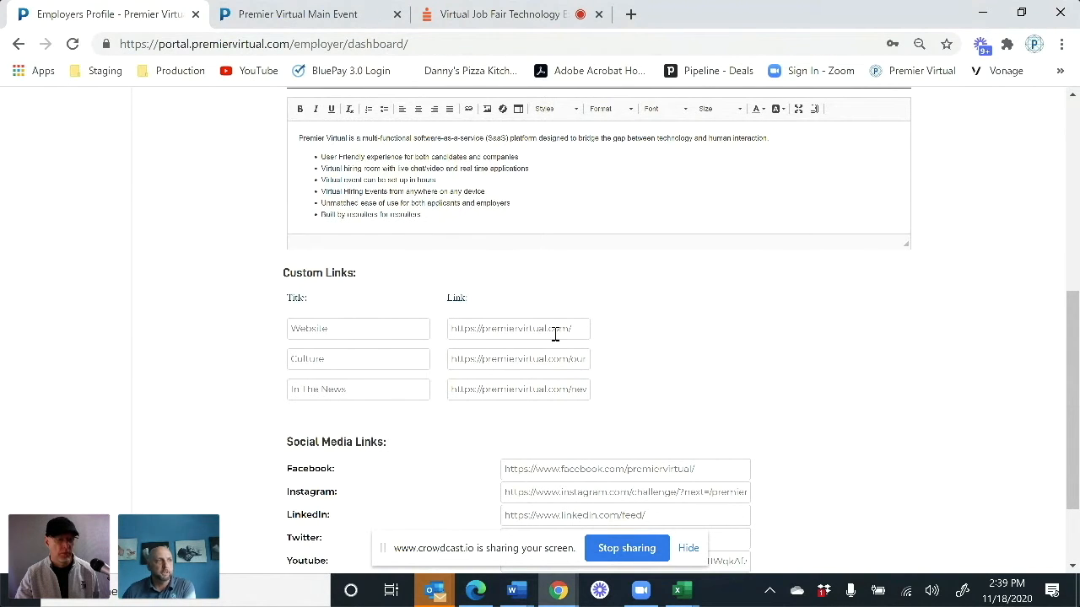
pyautogui.scroll(-3)
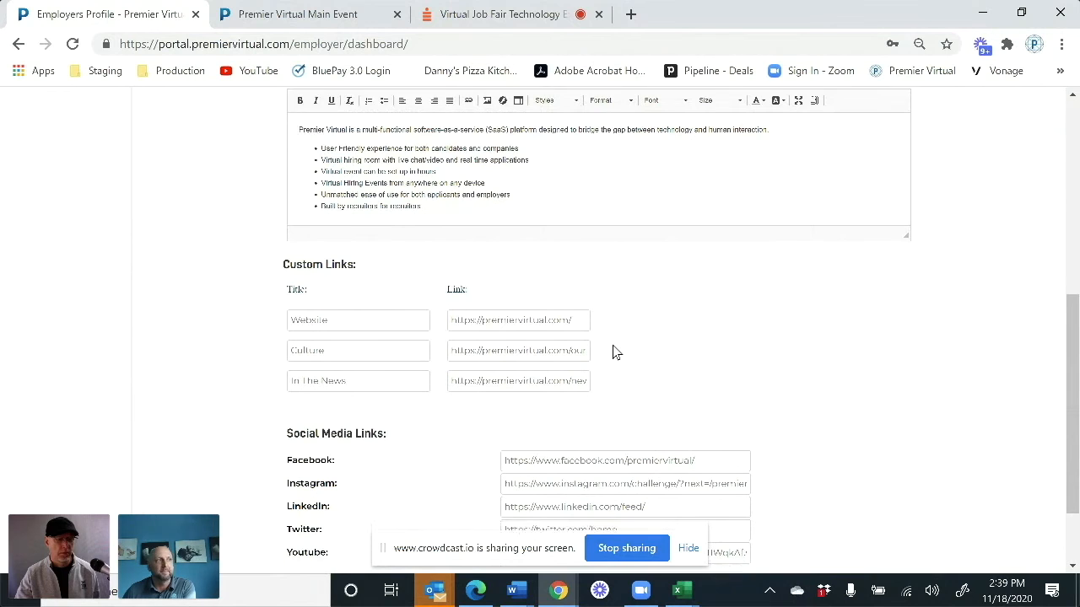
pyautogui.scroll(-3)
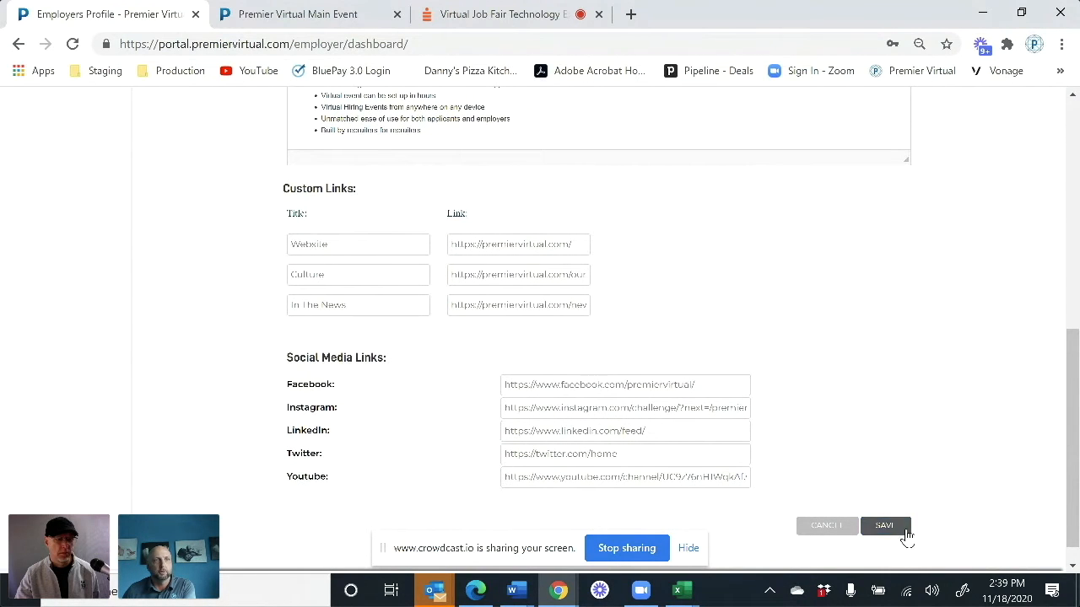
pyautogui.click(886, 524)
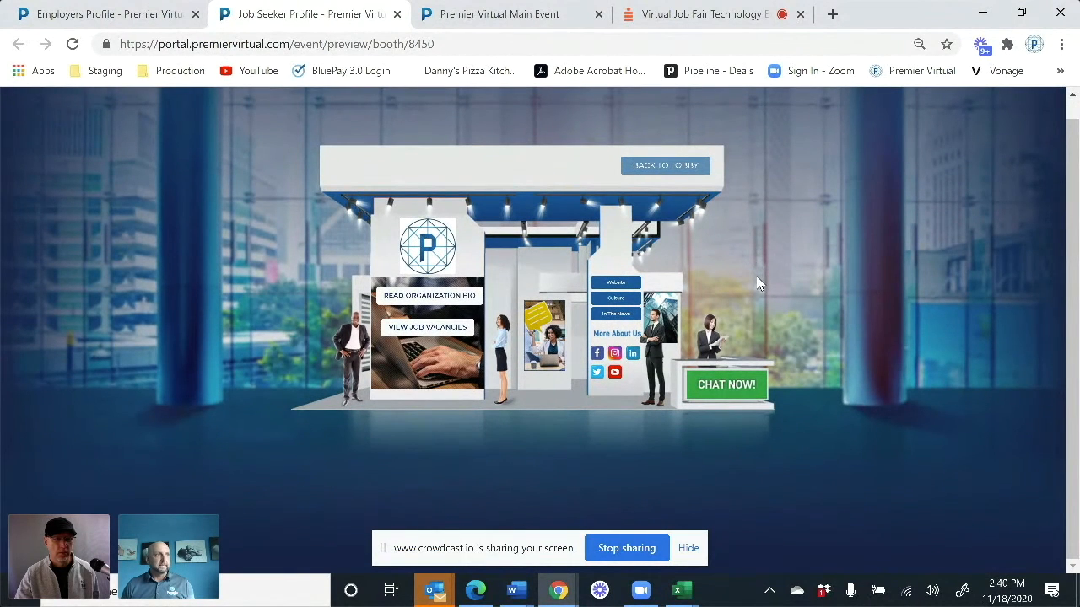
pyautogui.moveTo(460, 296)
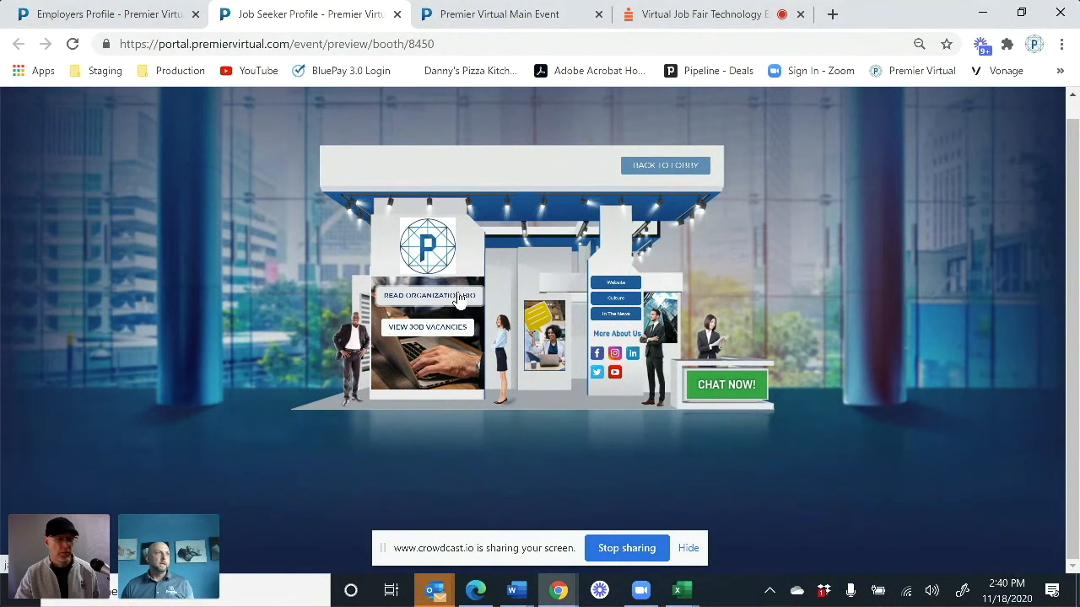
pyautogui.moveTo(772, 283)
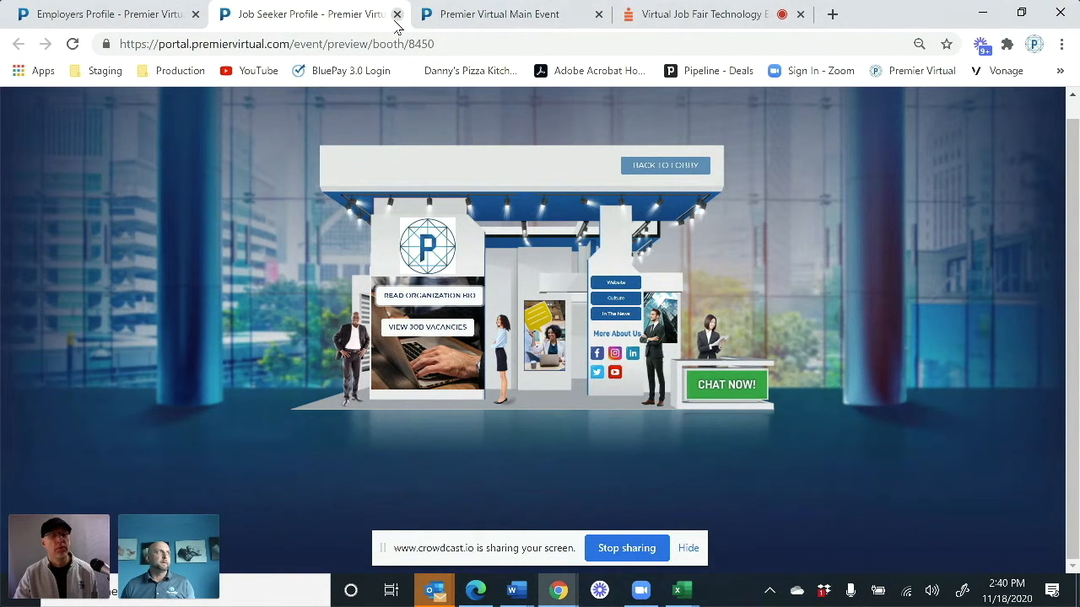
# Return from the booth preview to the Employers Profile browser tab
pyautogui.click(101, 15)
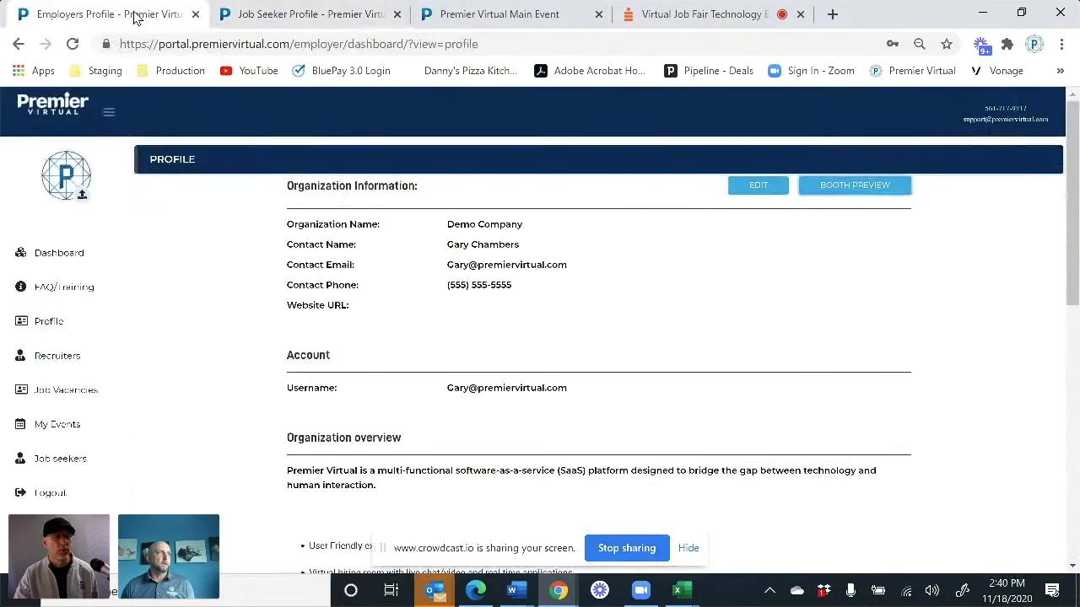
pyautogui.scroll(-3)
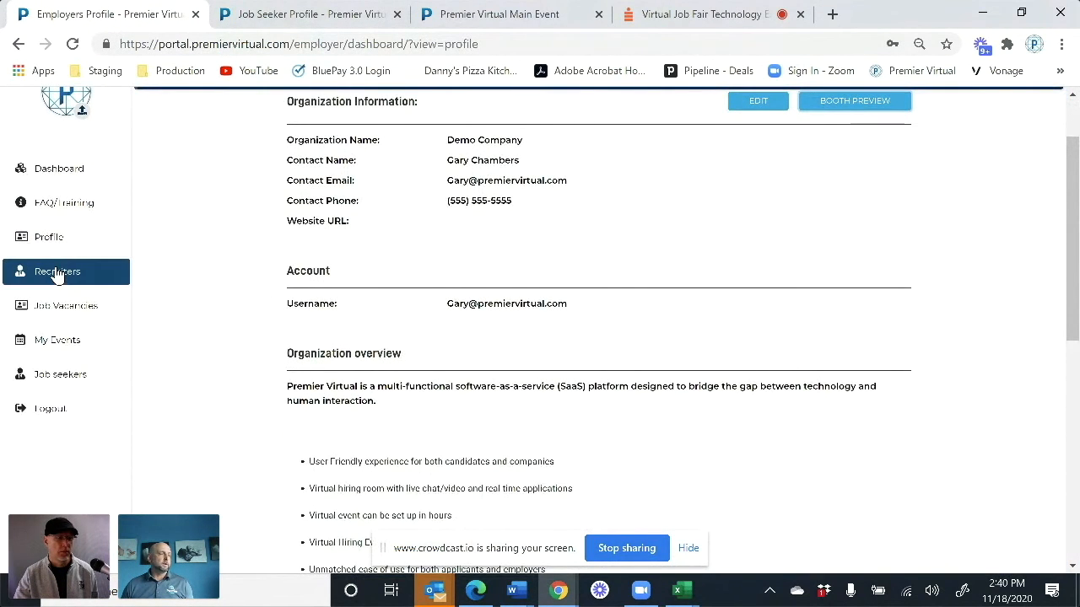
pyautogui.click(57, 271)
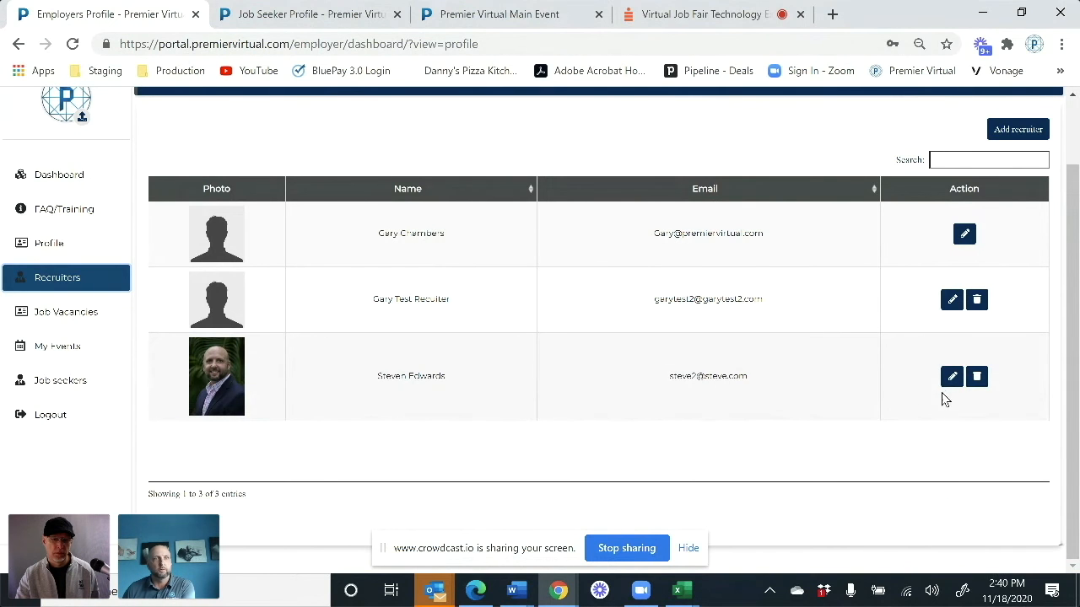
pyautogui.click(952, 377)
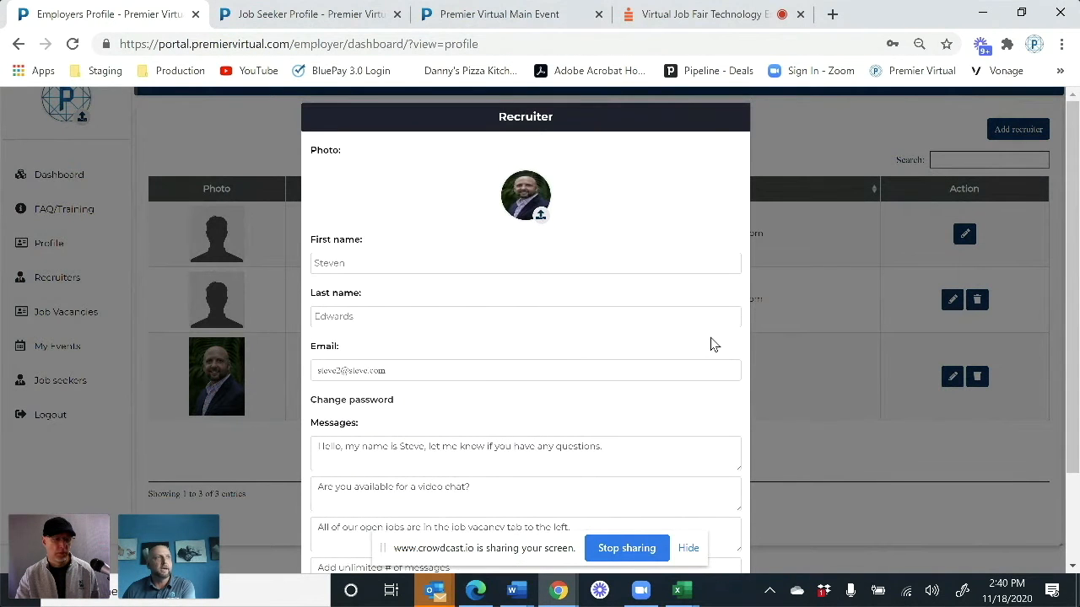
pyautogui.scroll(-3)
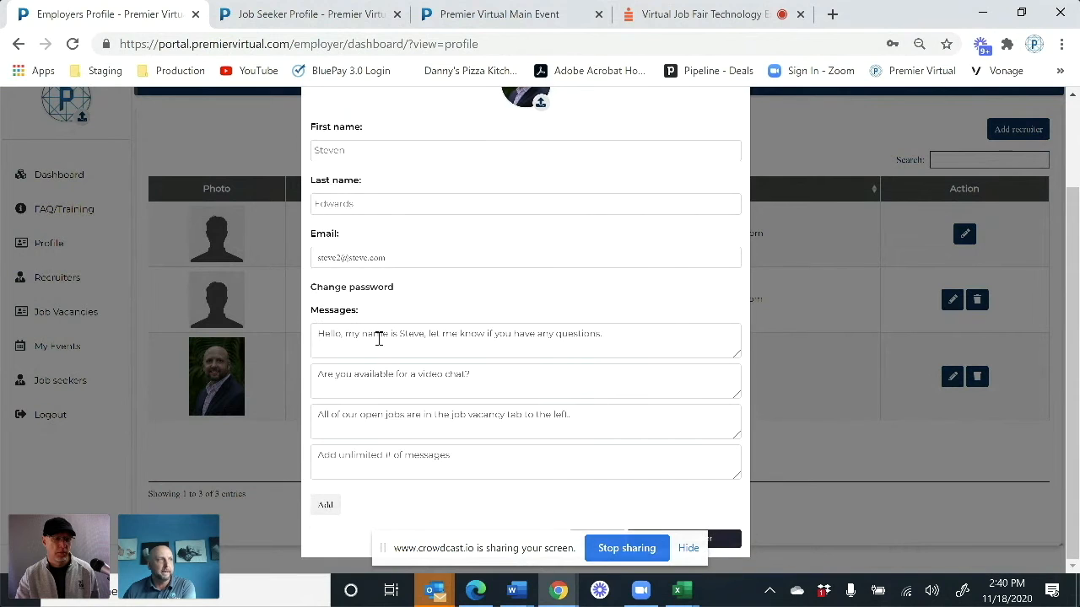
pyautogui.moveTo(620, 388)
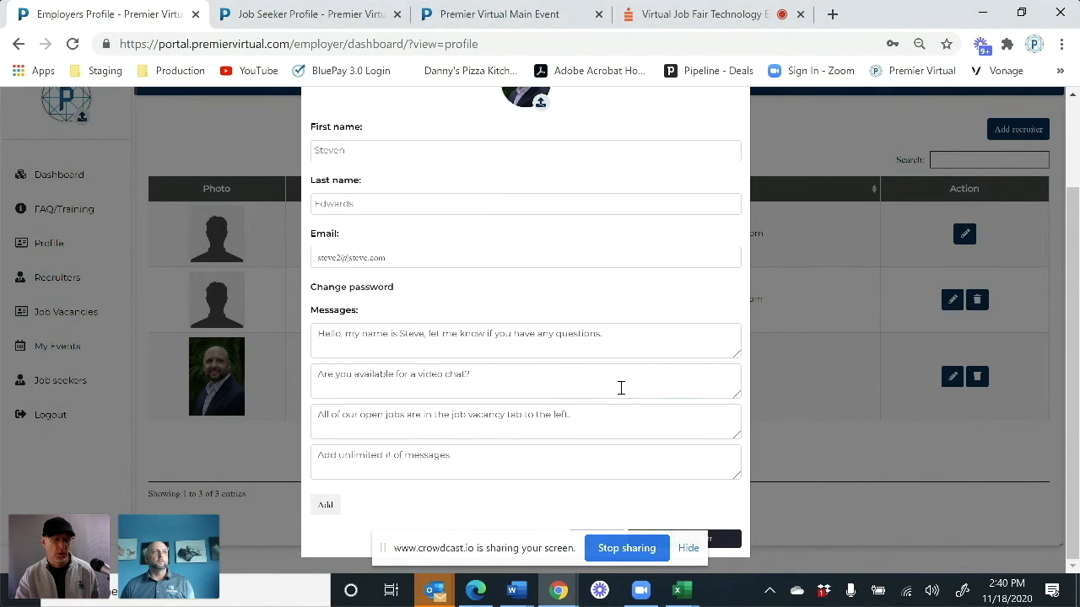
pyautogui.moveTo(782, 372)
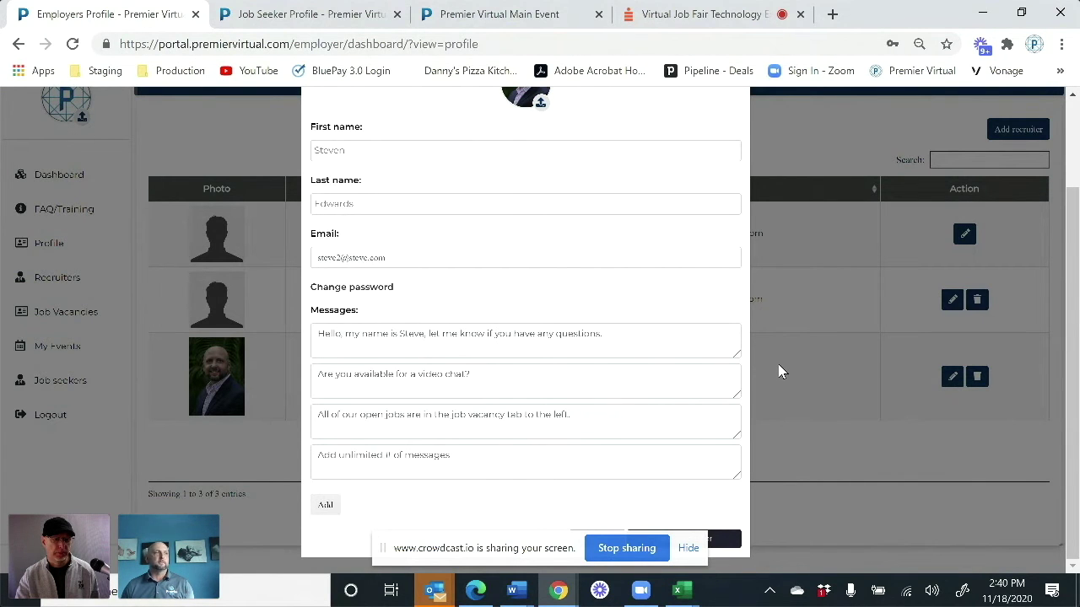
pyautogui.moveTo(776, 373)
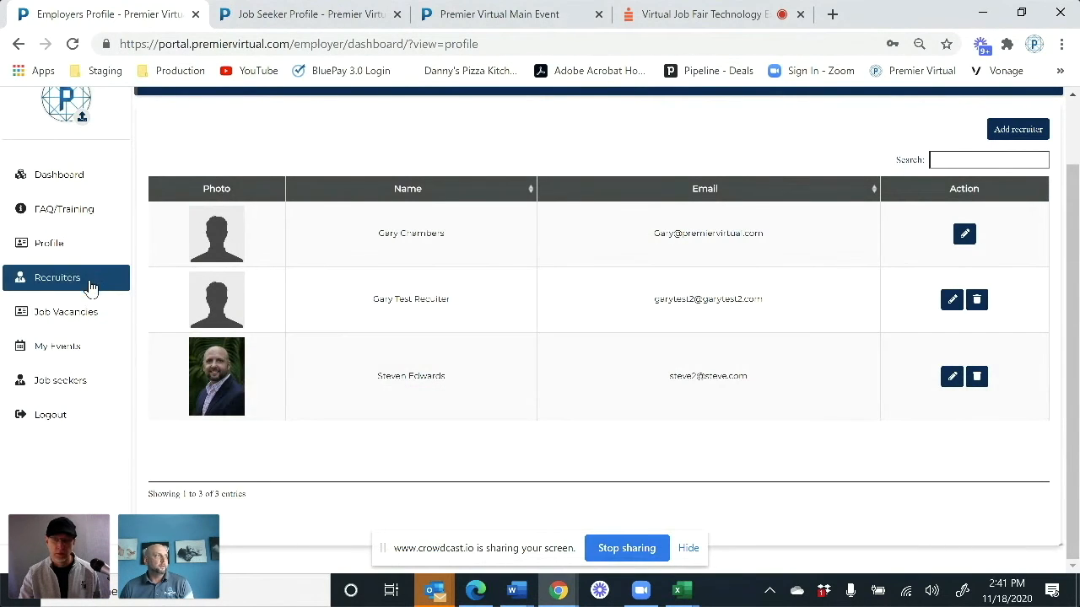
# Edit the Demo Job vacancy and review its seven targeted events
pyautogui.click(62, 312)
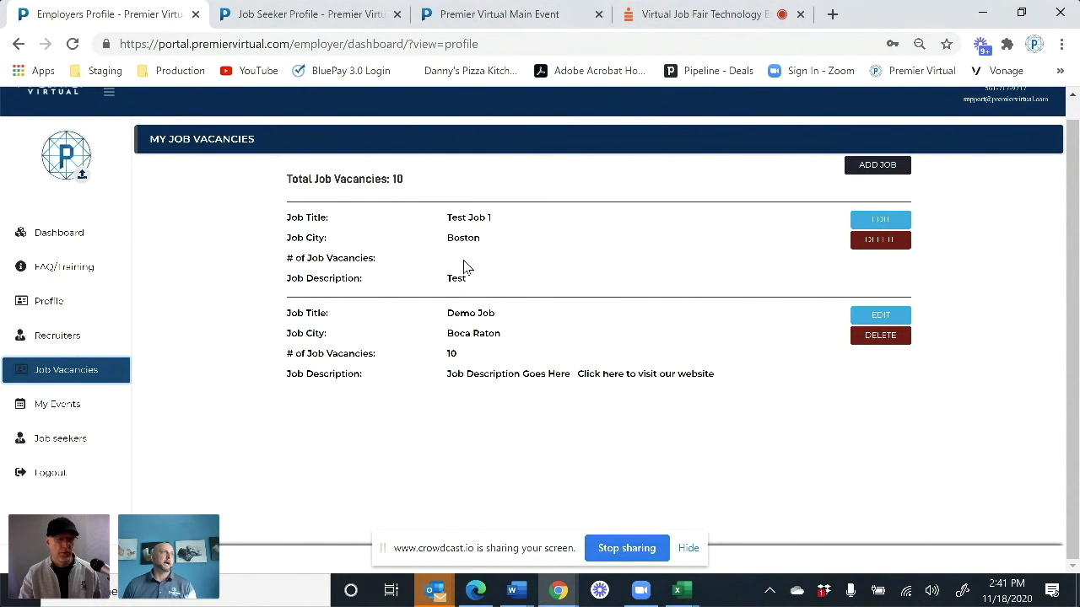
pyautogui.moveTo(881, 316)
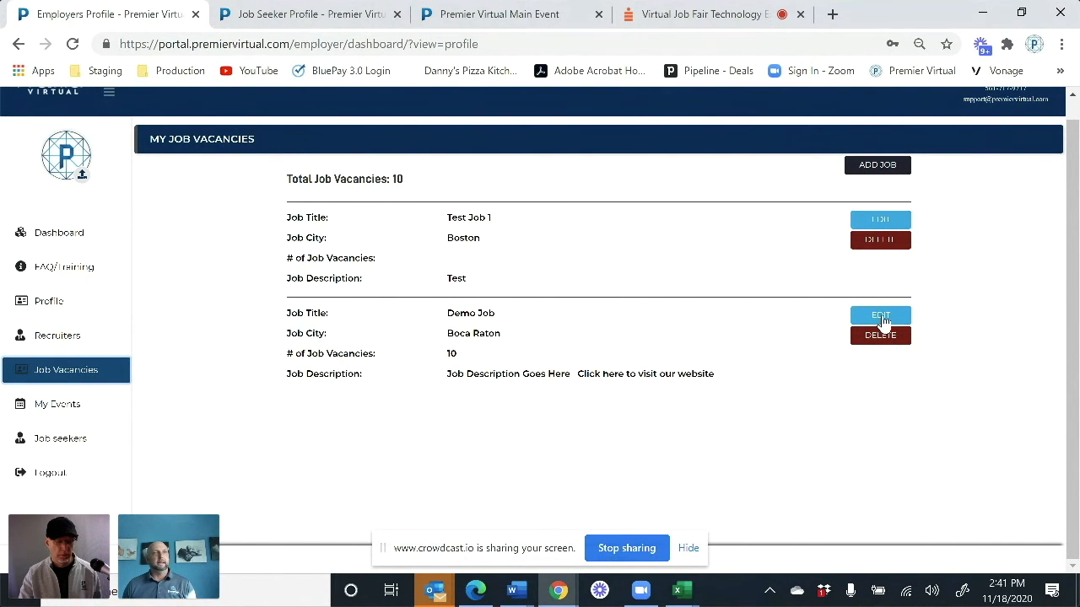
pyautogui.click(880, 315)
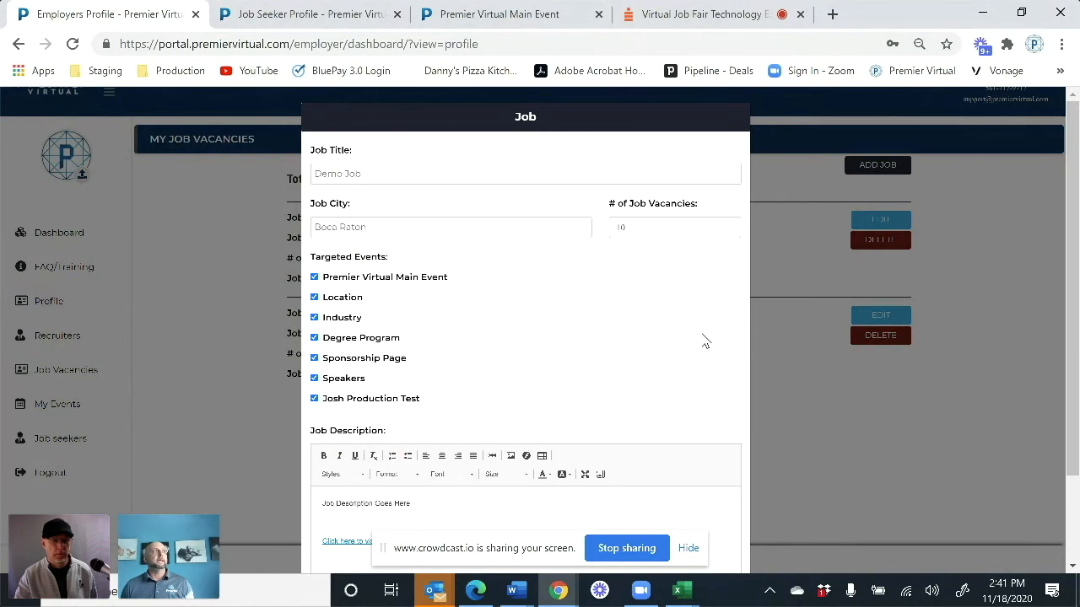
pyautogui.scroll(-3)
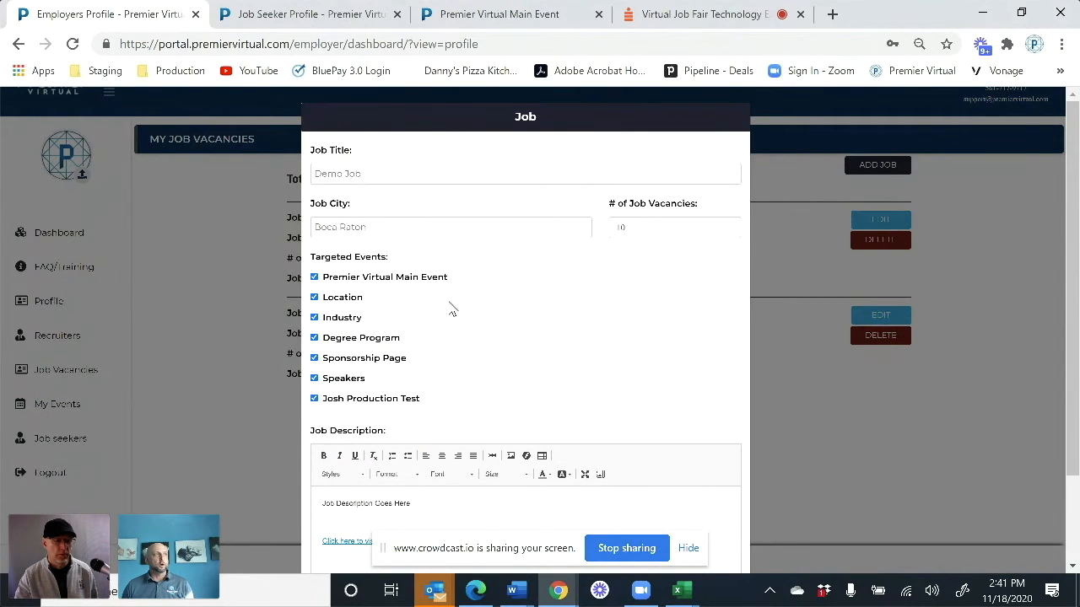
pyautogui.moveTo(603, 432)
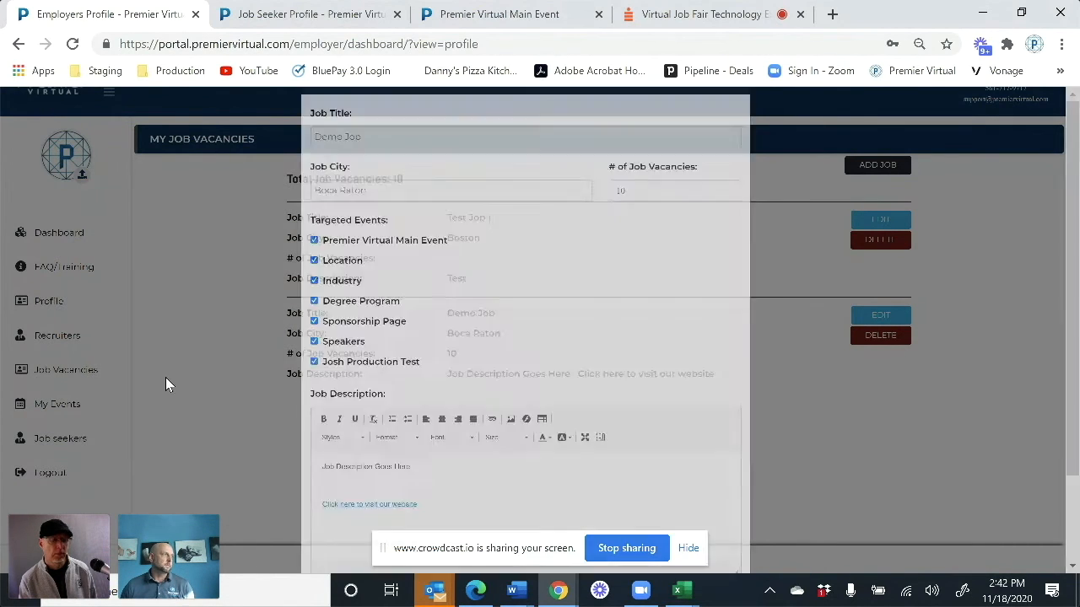
# Show My Events, listing Premier Virtual Main Event and Josh Production Test
pyautogui.click(57, 404)
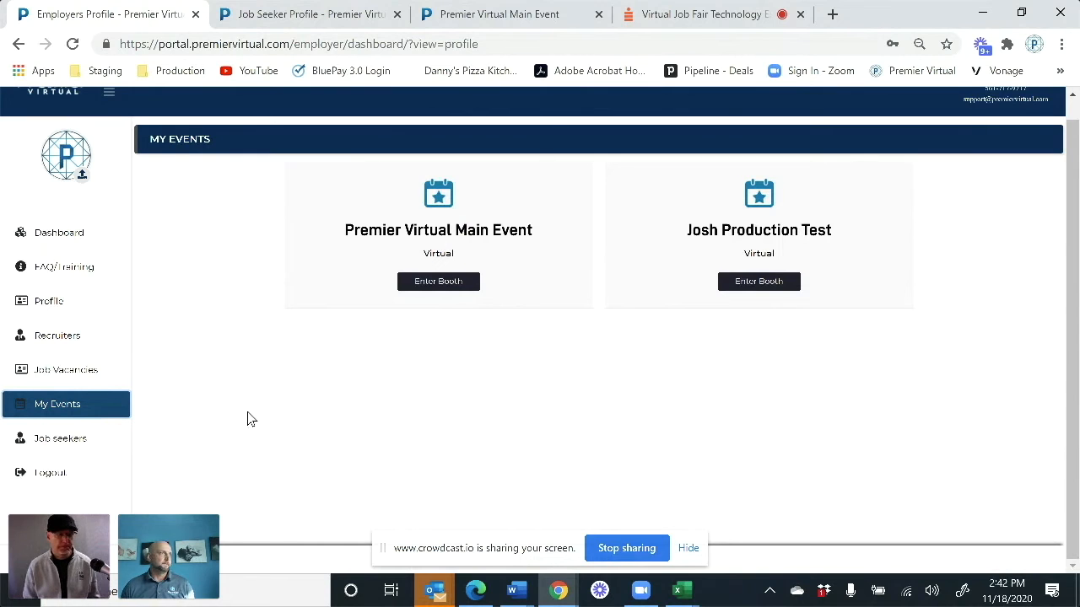
pyautogui.moveTo(218, 390)
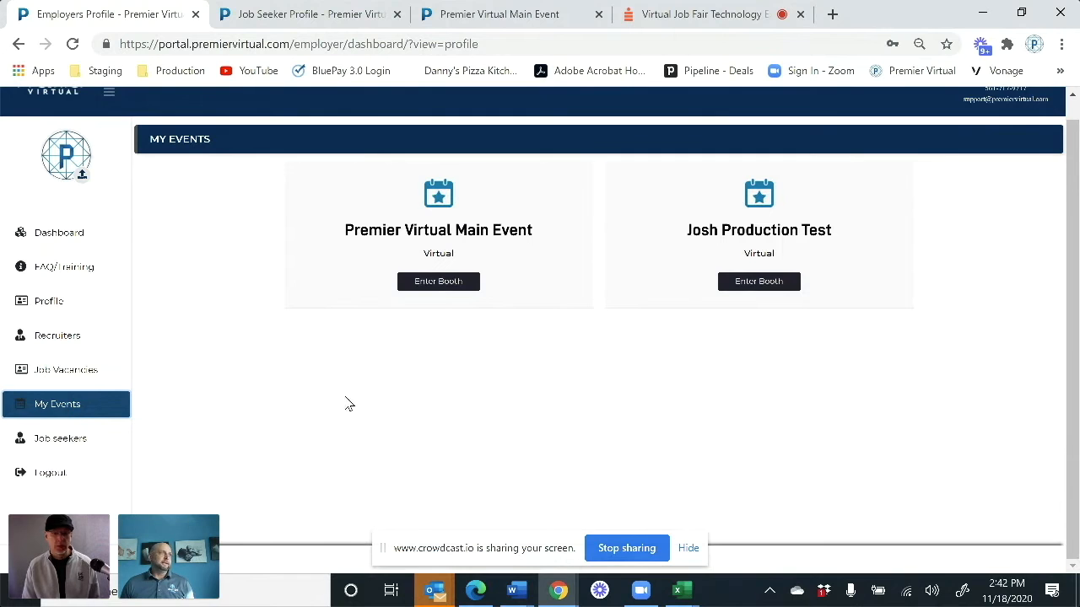
# Enter the Main Event booth, download the Test Job 1 resume, and open James's chat
pyautogui.click(438, 281)
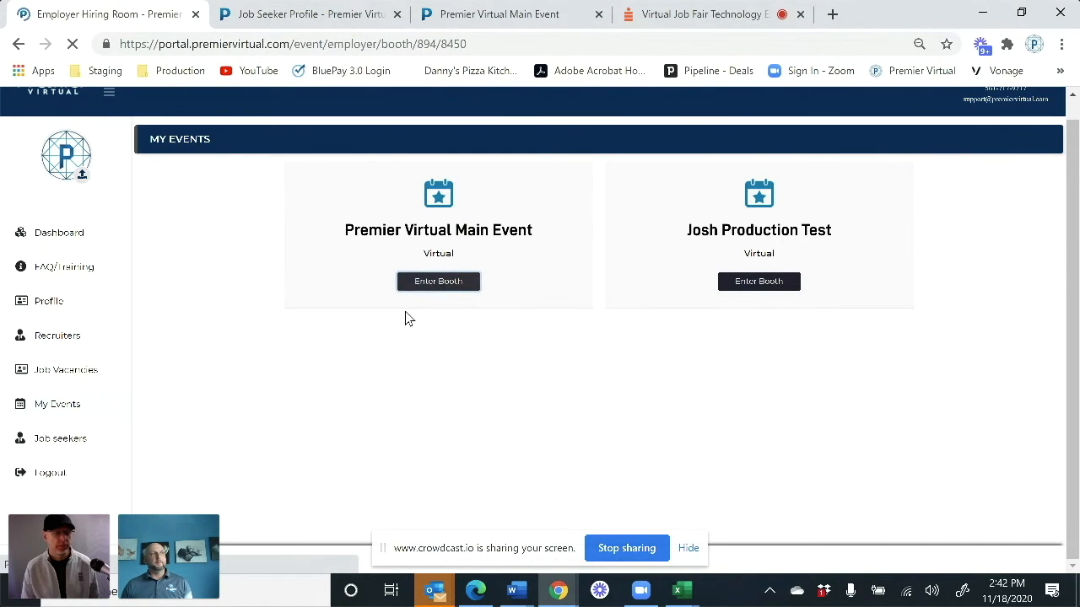
pyautogui.click(438, 281)
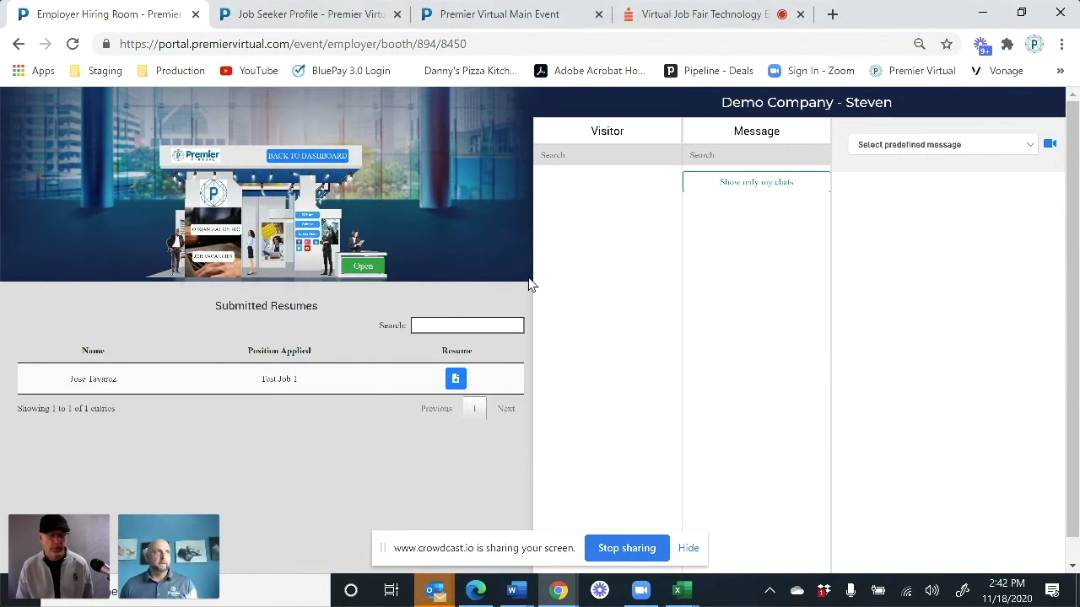
pyautogui.moveTo(500, 282)
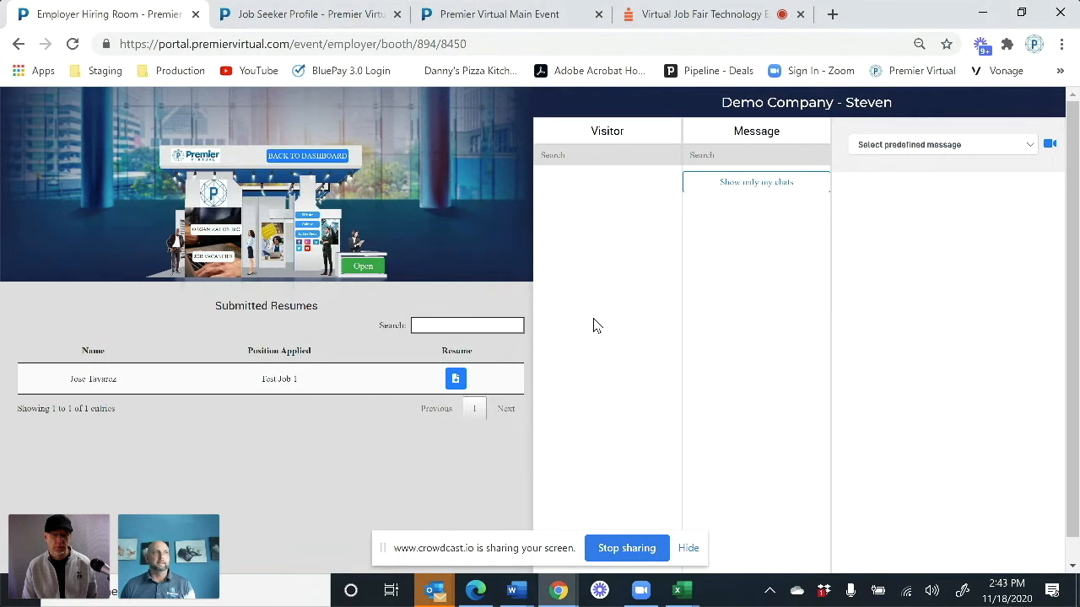
pyautogui.click(455, 379)
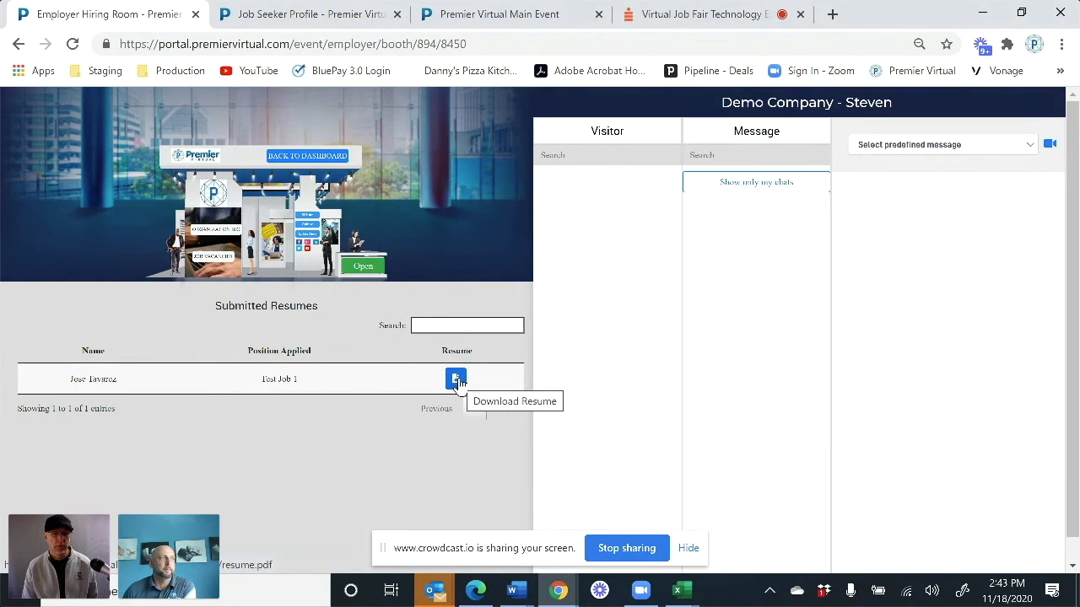
pyautogui.click(456, 379)
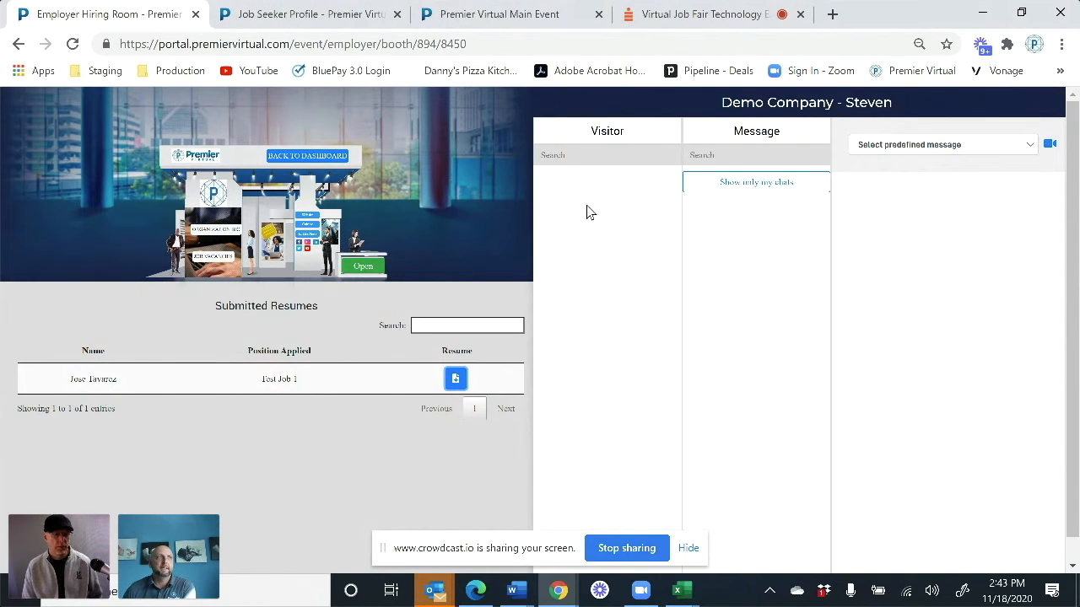
pyautogui.moveTo(595, 237)
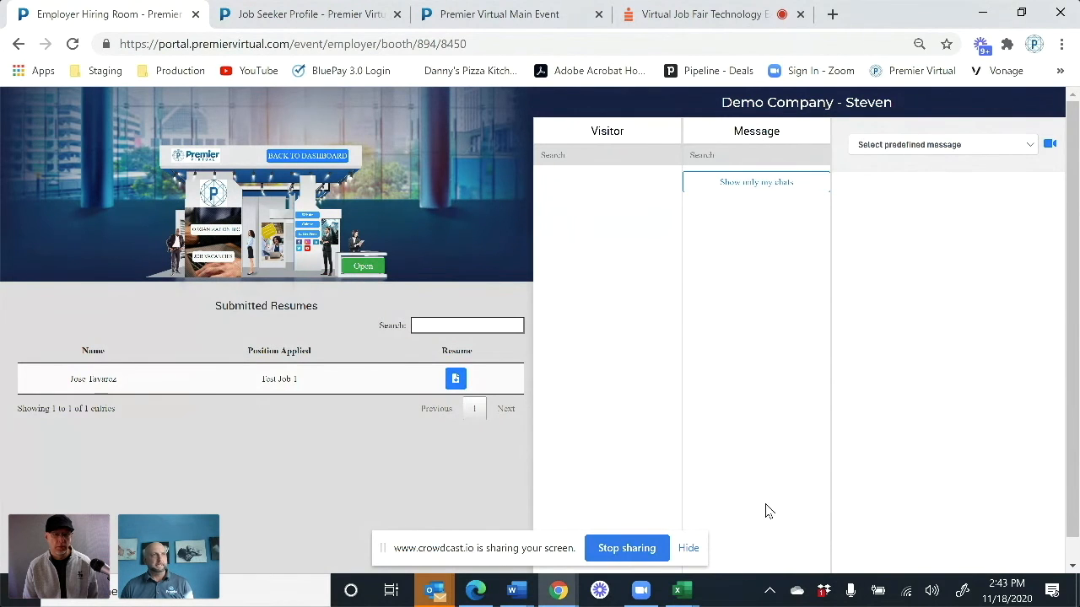
pyautogui.moveTo(762, 447)
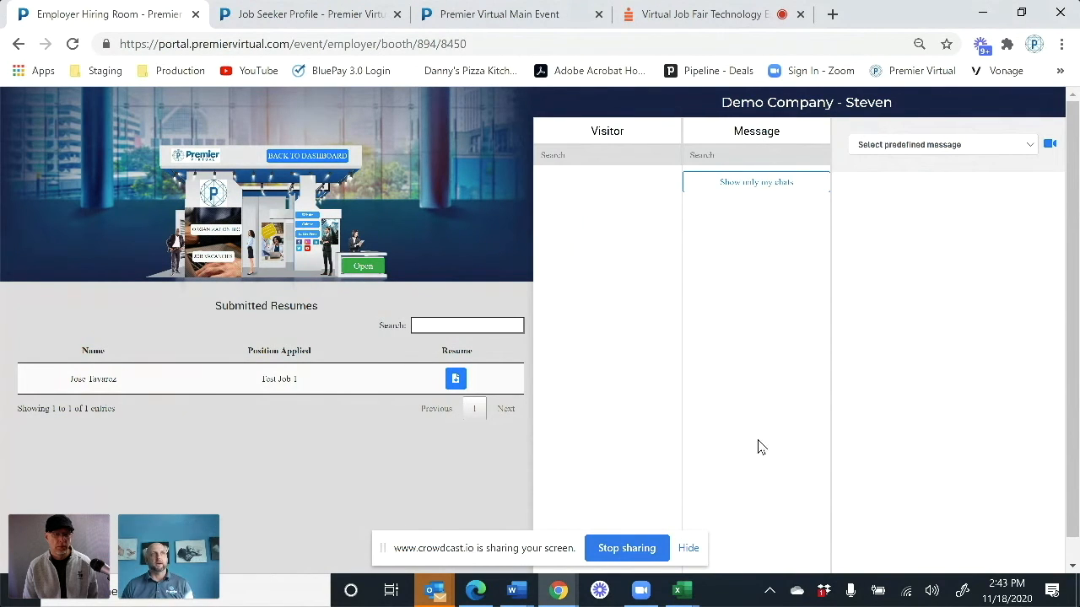
pyautogui.click(942, 145)
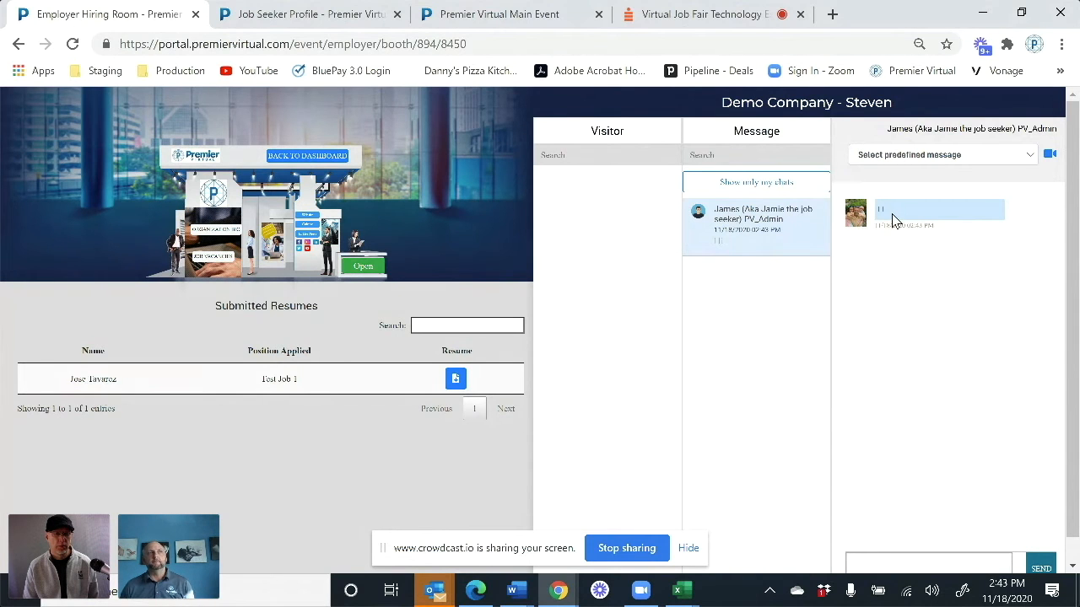
# Send James the first predefined greeting message
pyautogui.click(942, 154)
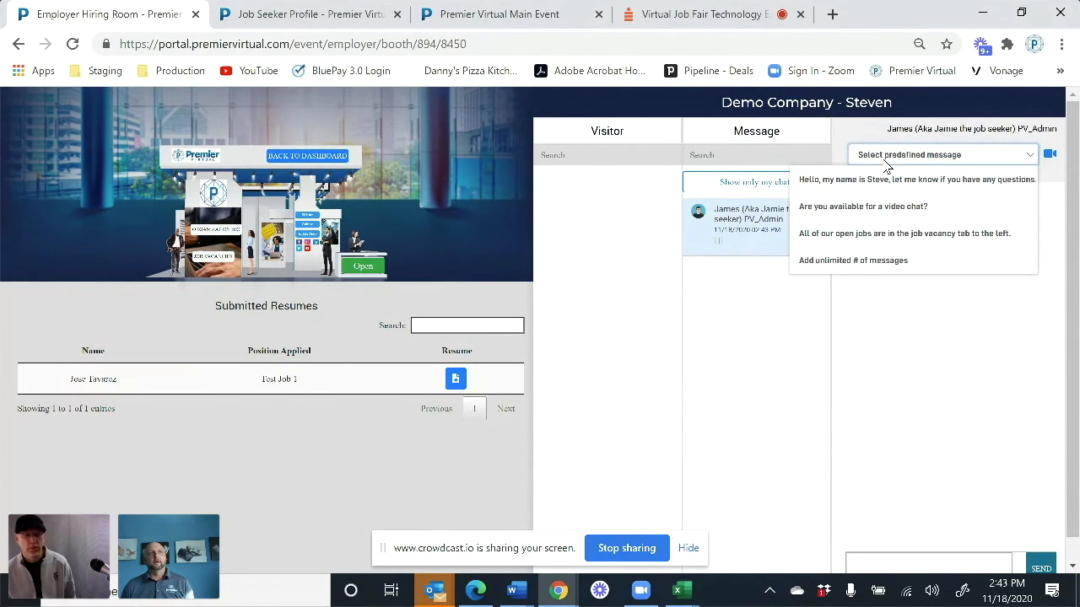
pyautogui.click(885, 179)
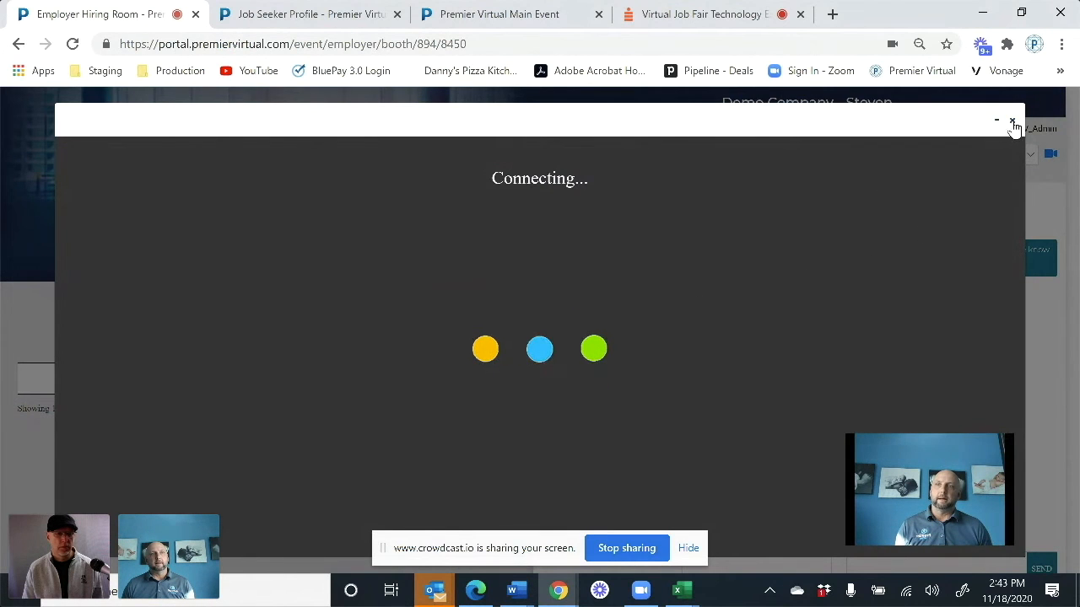
# End the video call with James and confirm it
pyautogui.click(1012, 120)
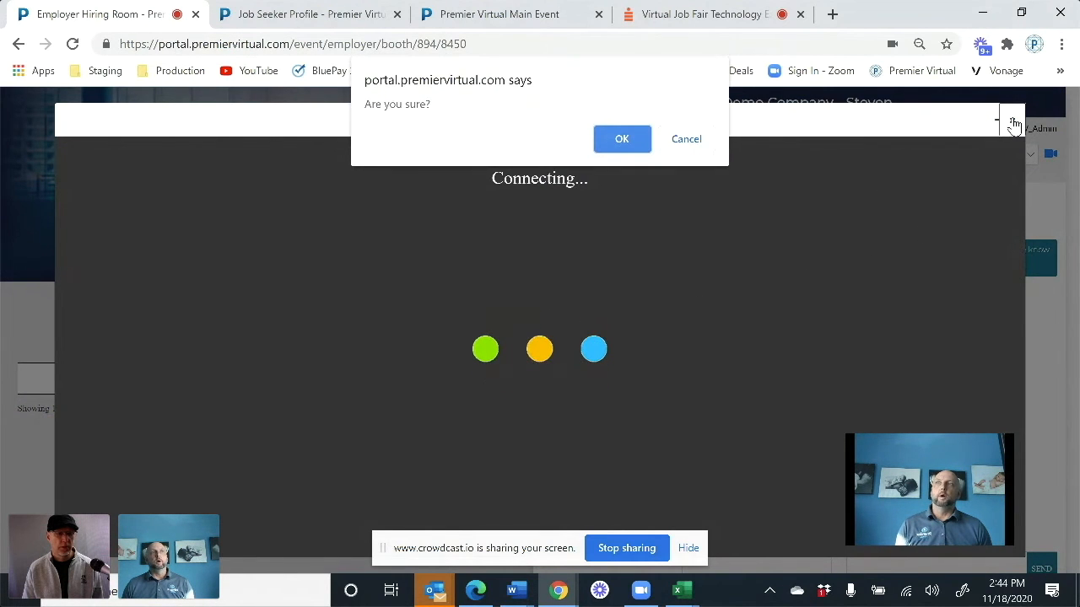
pyautogui.click(621, 138)
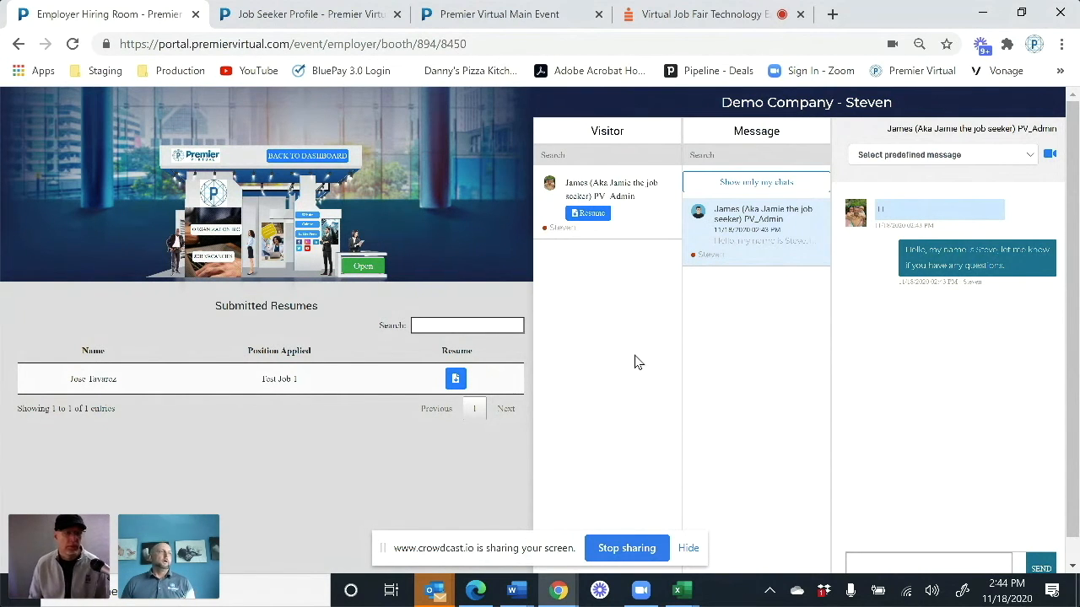
pyautogui.moveTo(662, 256)
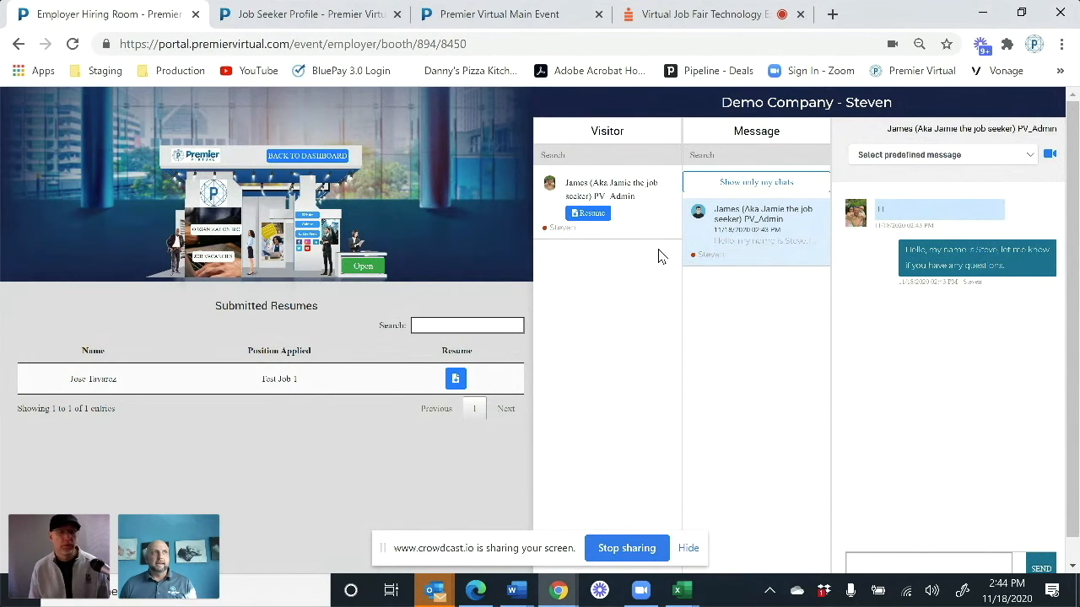
pyautogui.moveTo(627, 361)
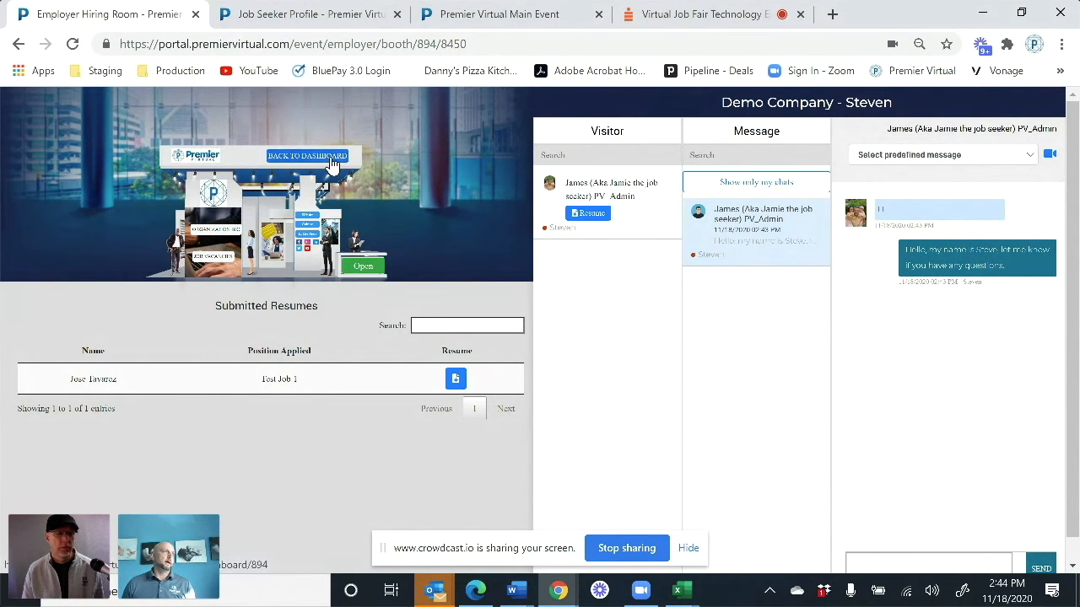
# Leave the booth page and go back to the employer dashboard's six tiles
pyautogui.click(309, 156)
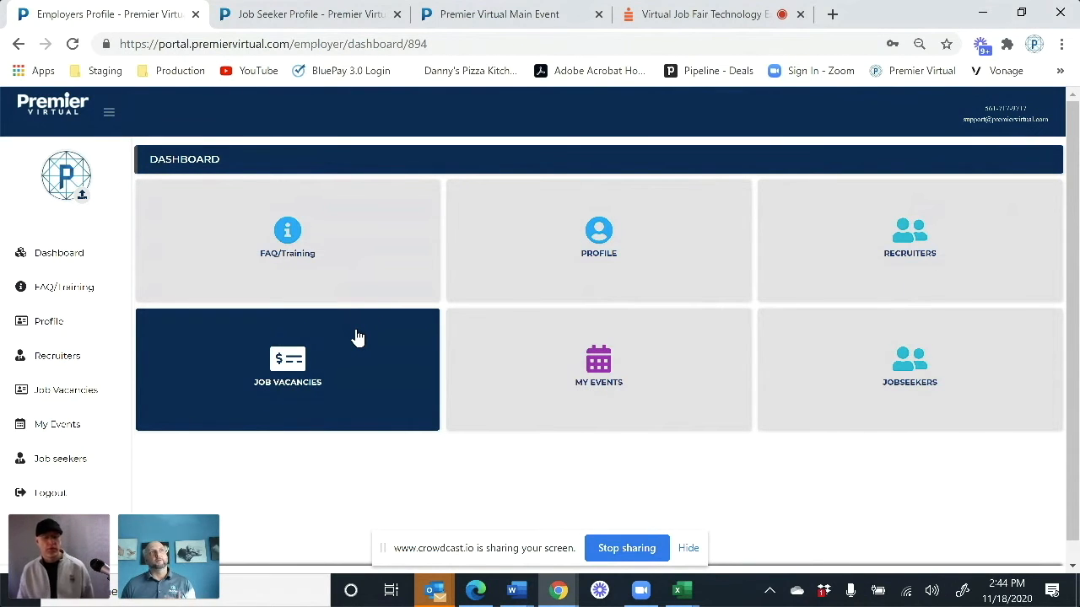
pyautogui.moveTo(816, 370)
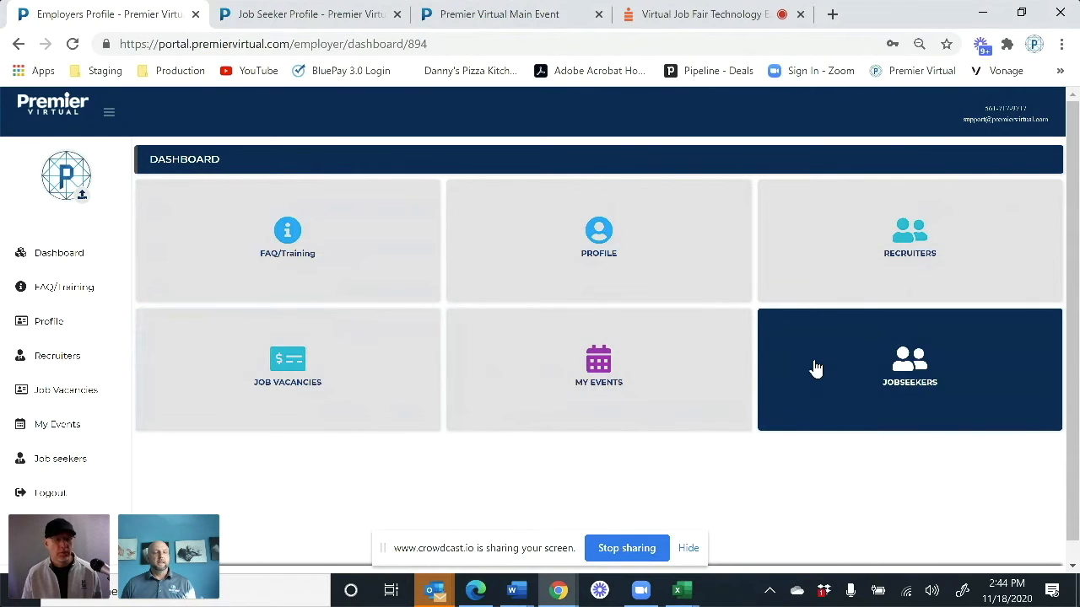
# Review the Jobseekers list and booth Visitors, then log out and close the profile tab
pyautogui.click(910, 370)
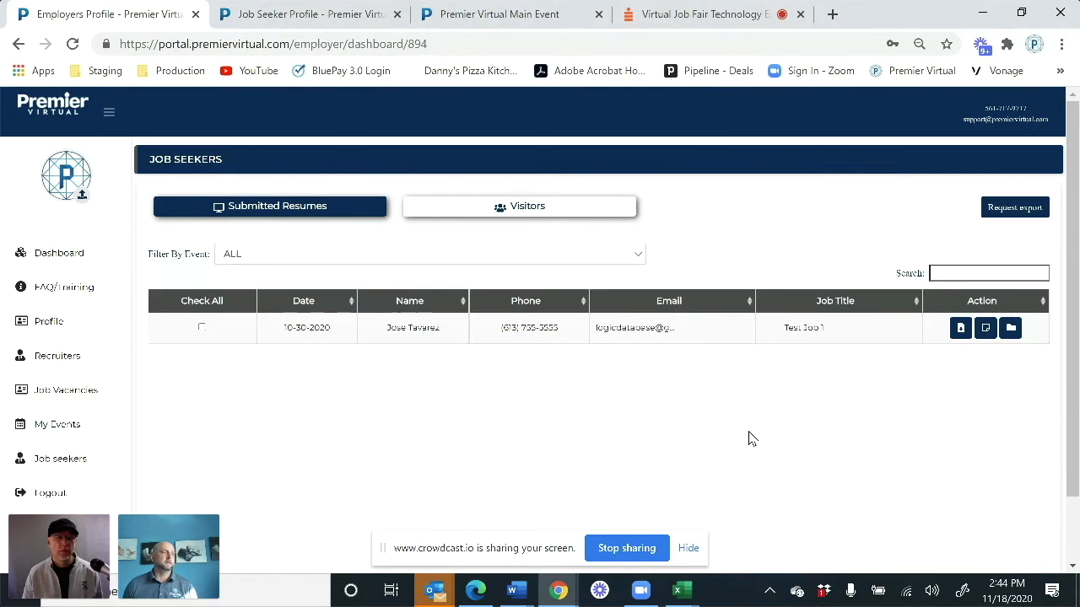
pyautogui.moveTo(744, 443)
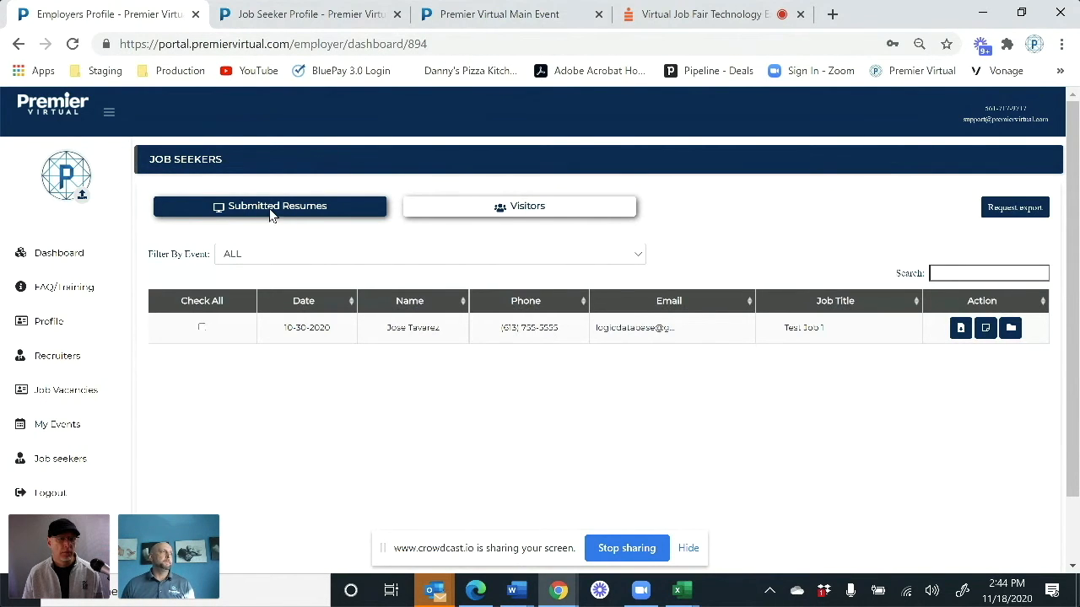
pyautogui.moveTo(448, 221)
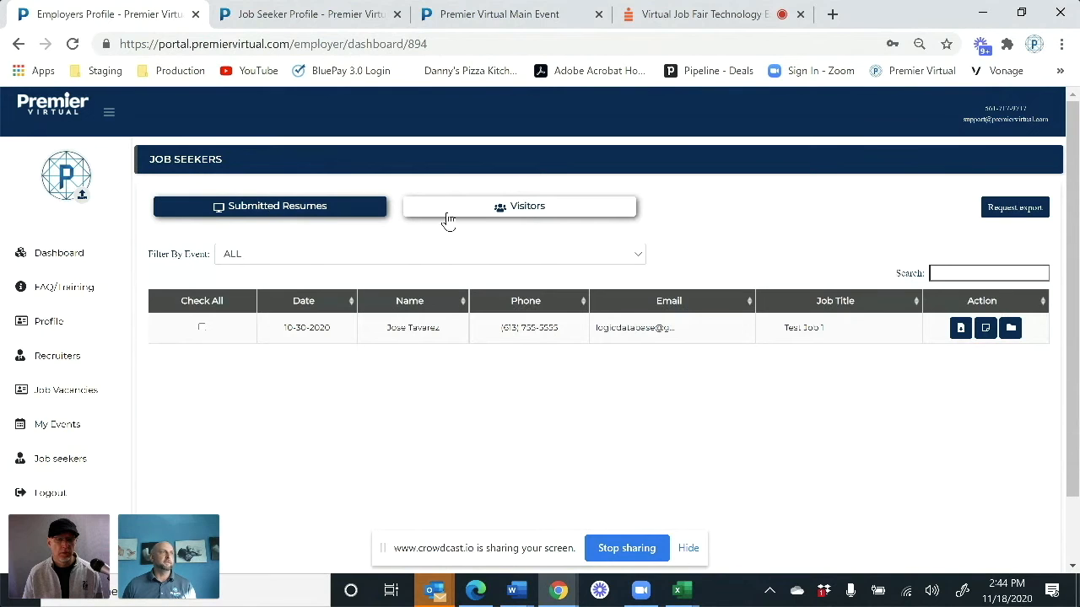
pyautogui.click(519, 206)
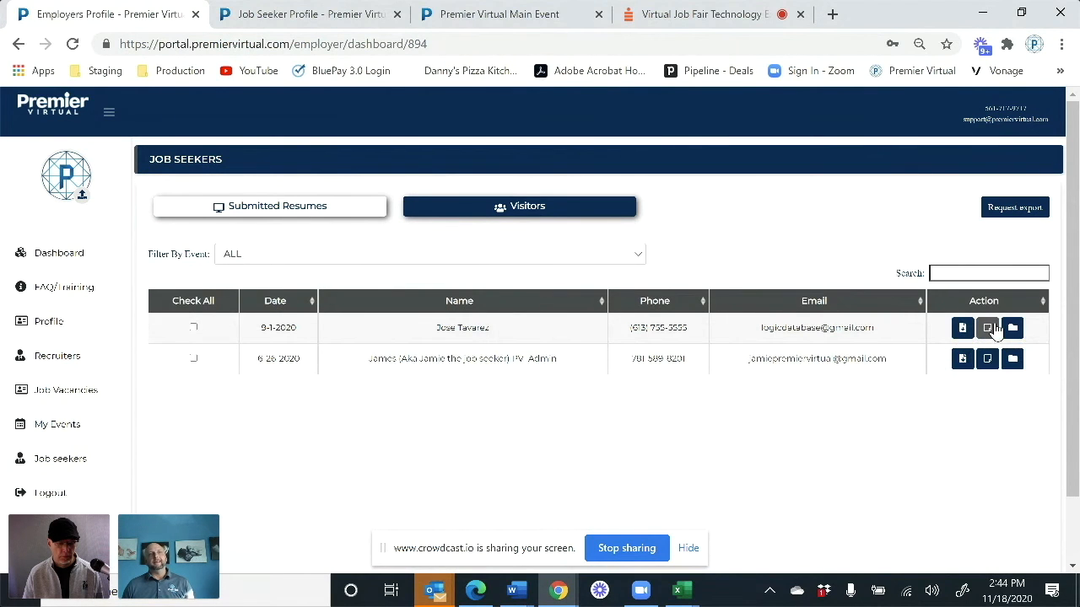
pyautogui.moveTo(987, 328)
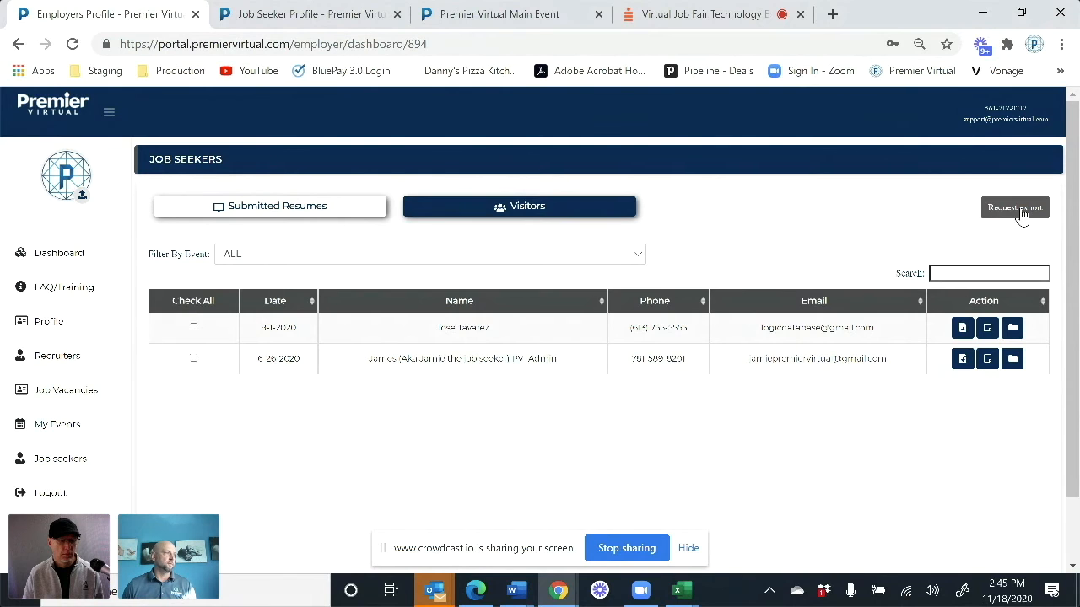
pyautogui.moveTo(50, 493)
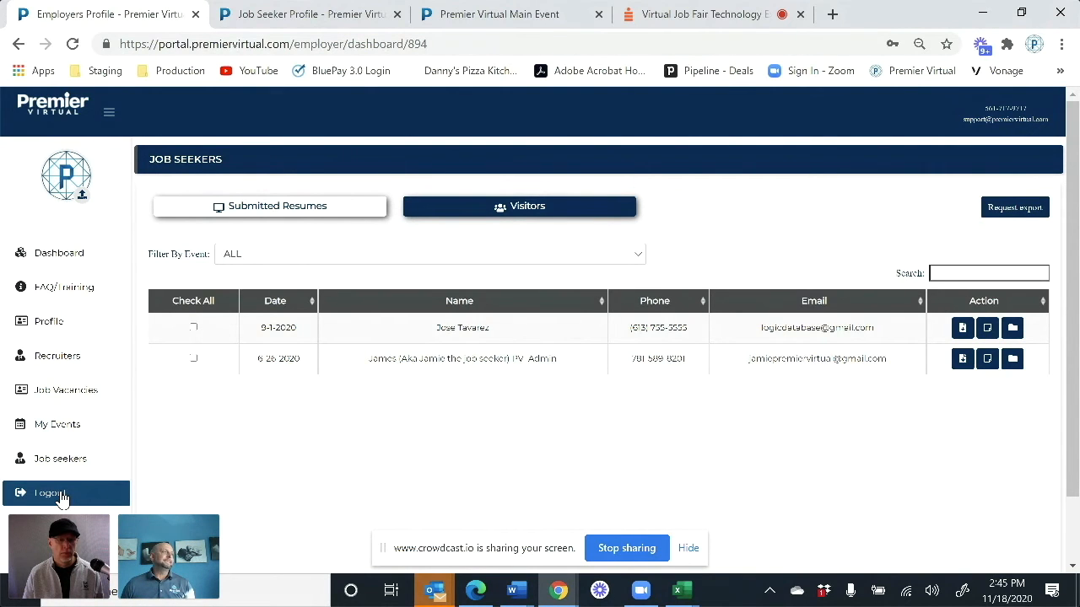
pyautogui.click(49, 493)
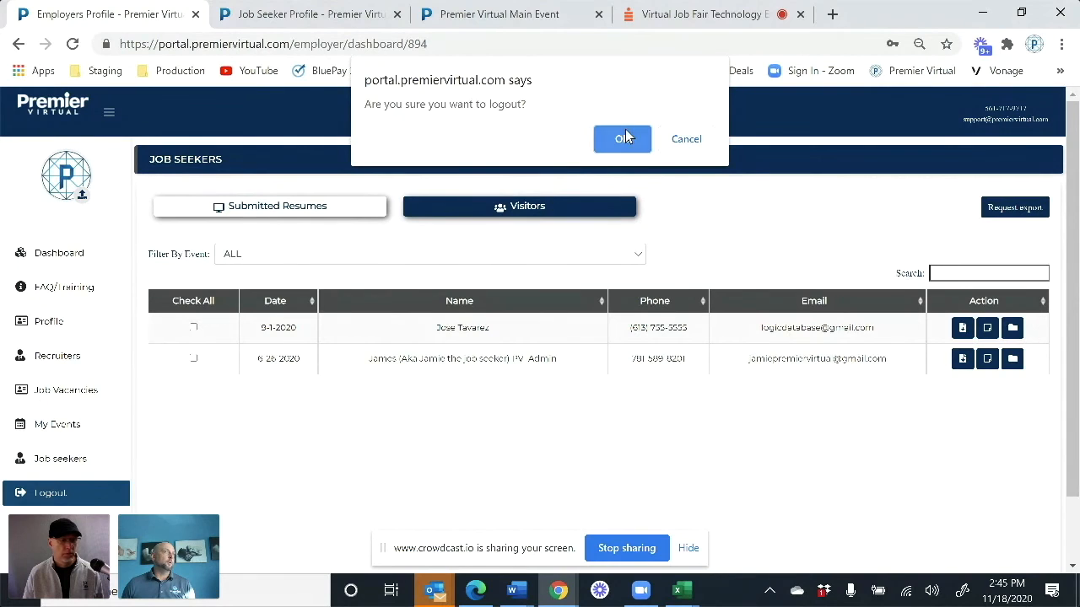
pyautogui.click(621, 139)
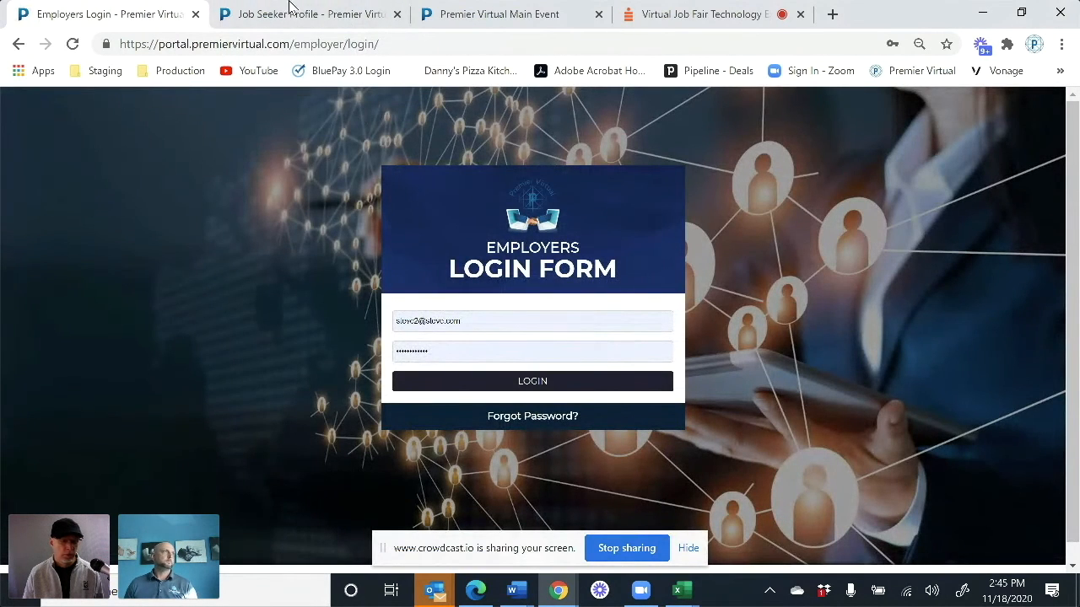
pyautogui.click(303, 14)
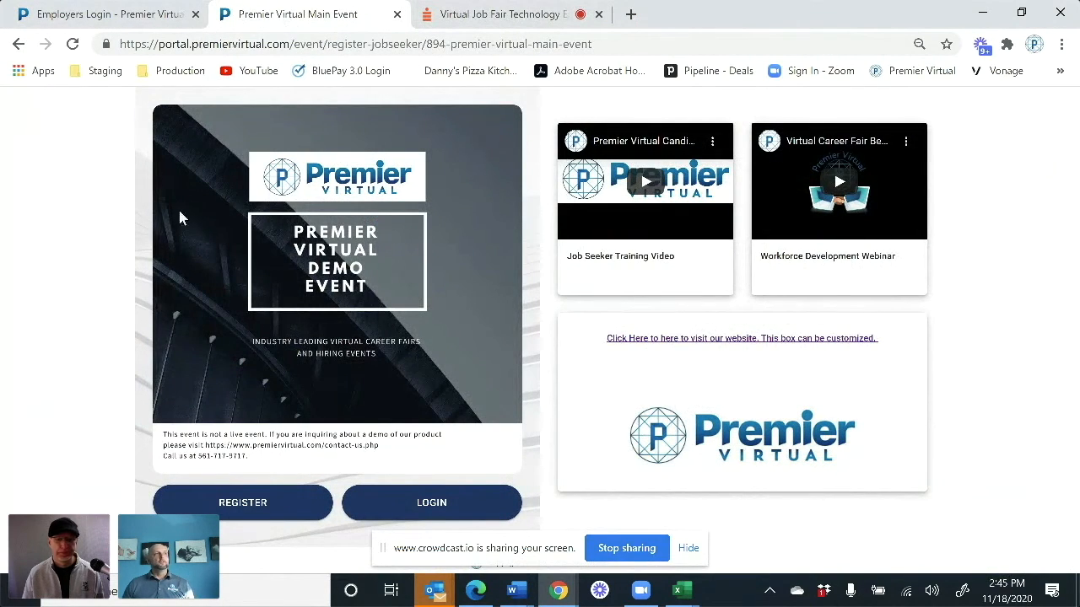
pyautogui.moveTo(422, 225)
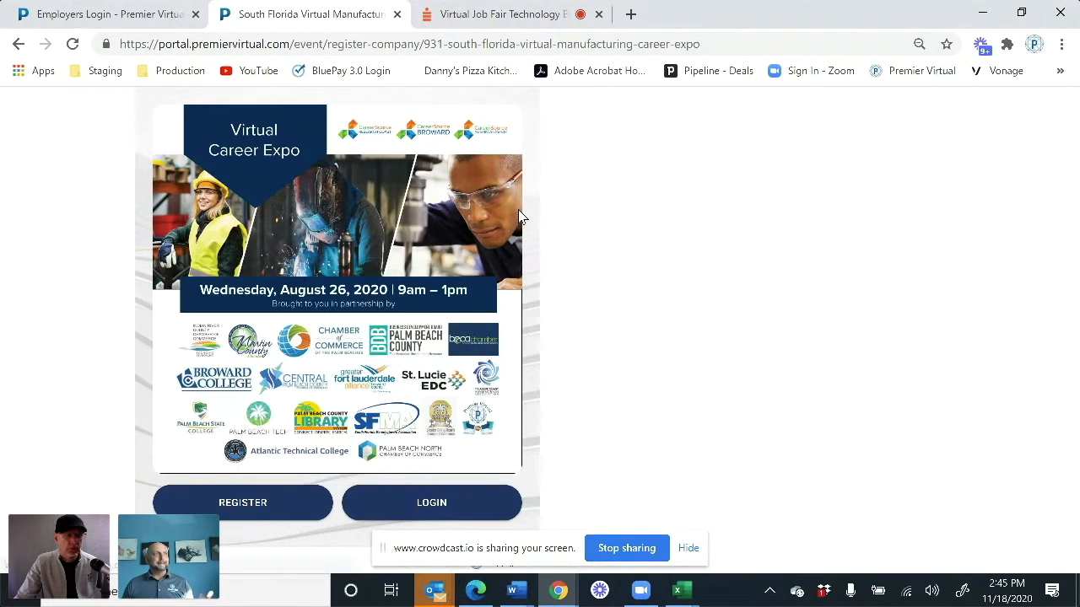
pyautogui.moveTo(463, 134)
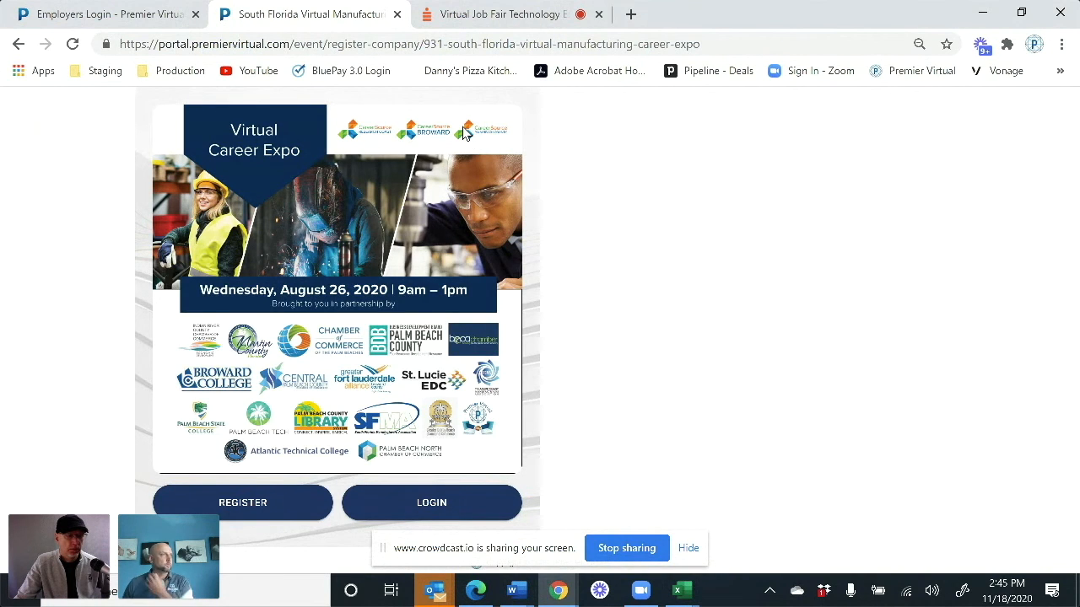
pyautogui.moveTo(369, 312)
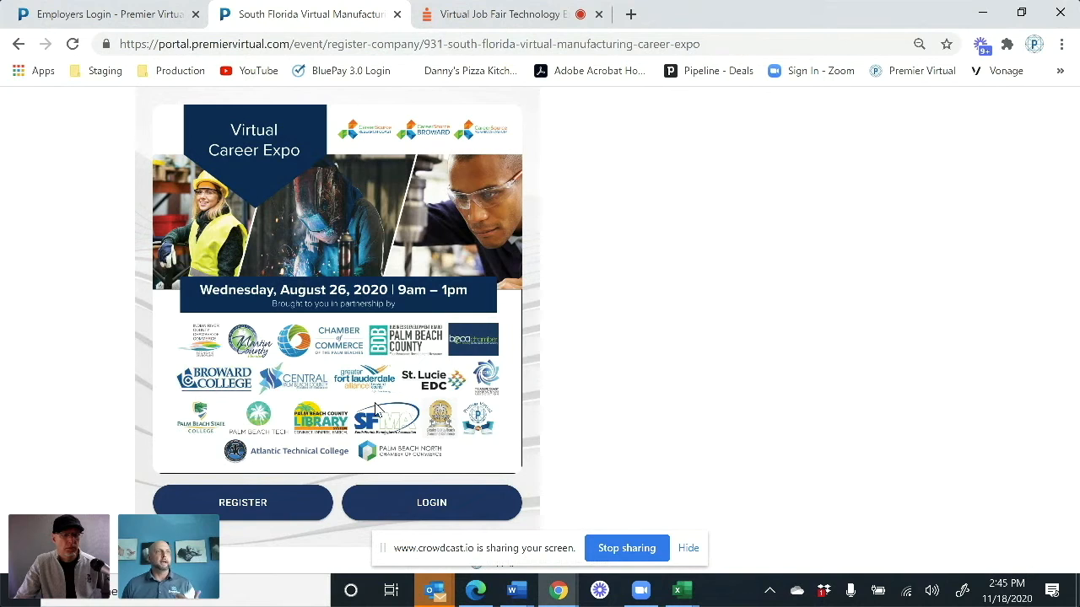
pyautogui.moveTo(580, 406)
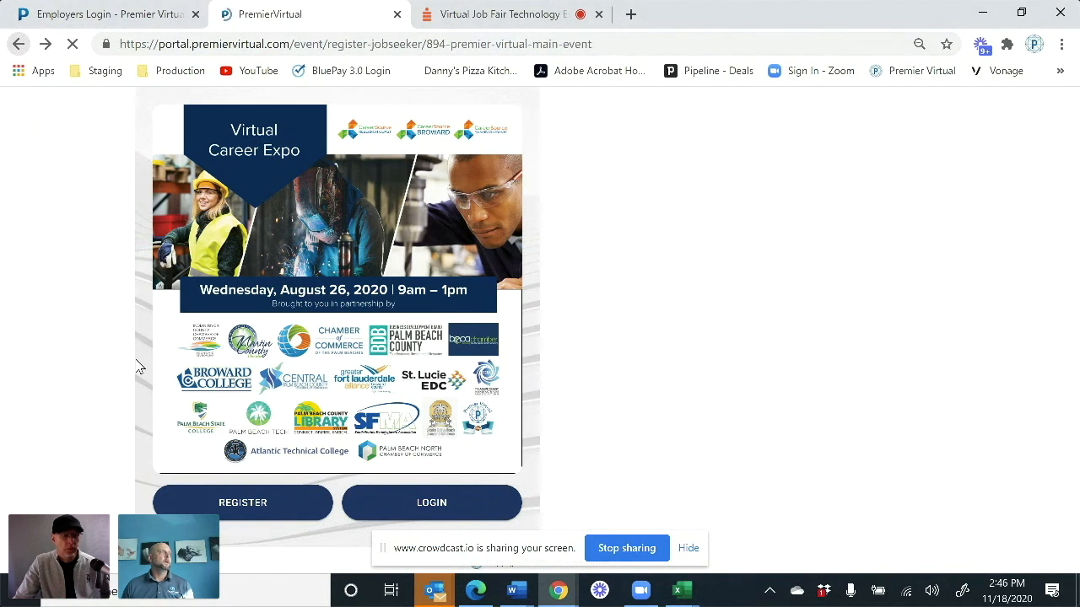
pyautogui.click(432, 502)
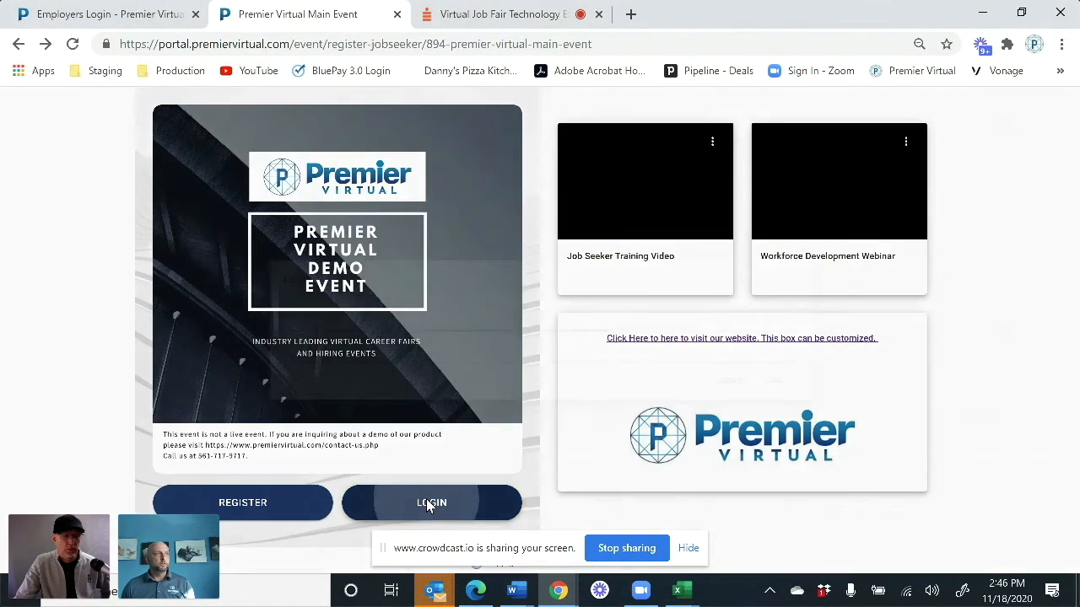
# Sign in as a job seeker with a saved autofill account and view My Events
pyautogui.click(431, 502)
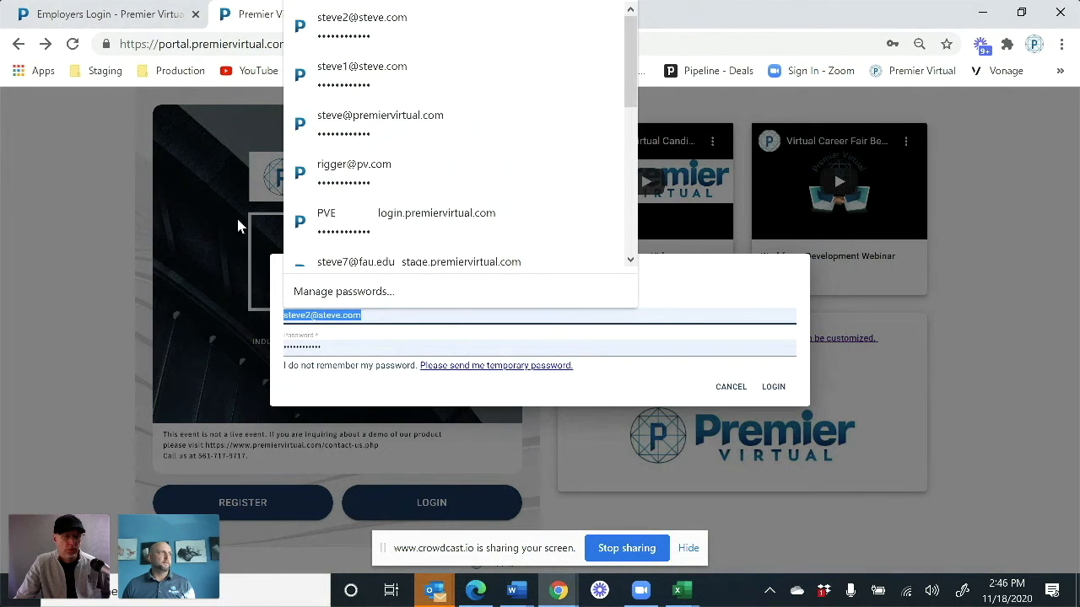
pyautogui.click(381, 114)
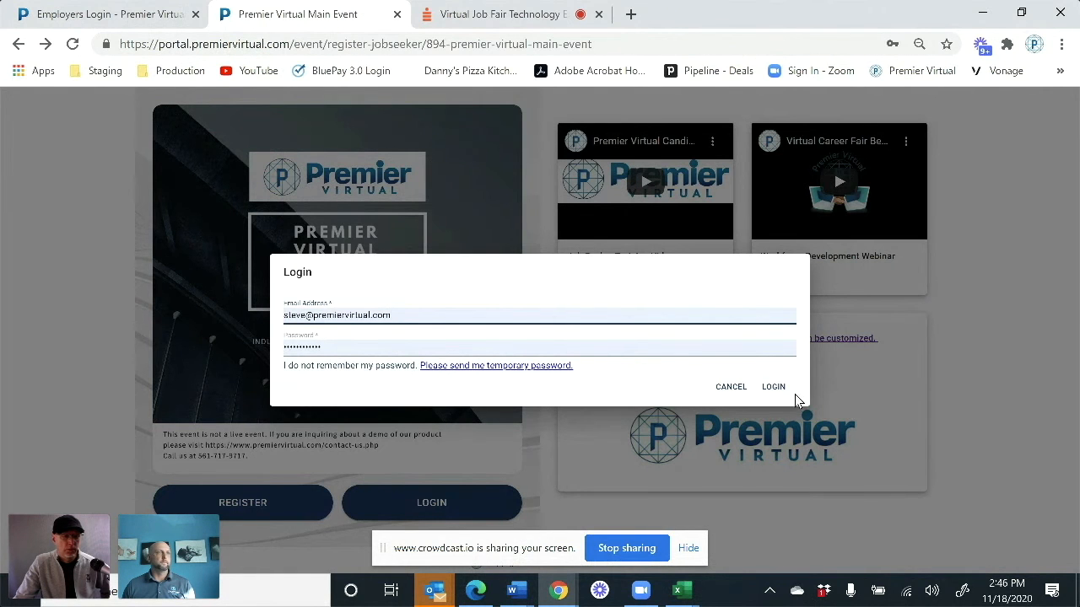
pyautogui.click(773, 387)
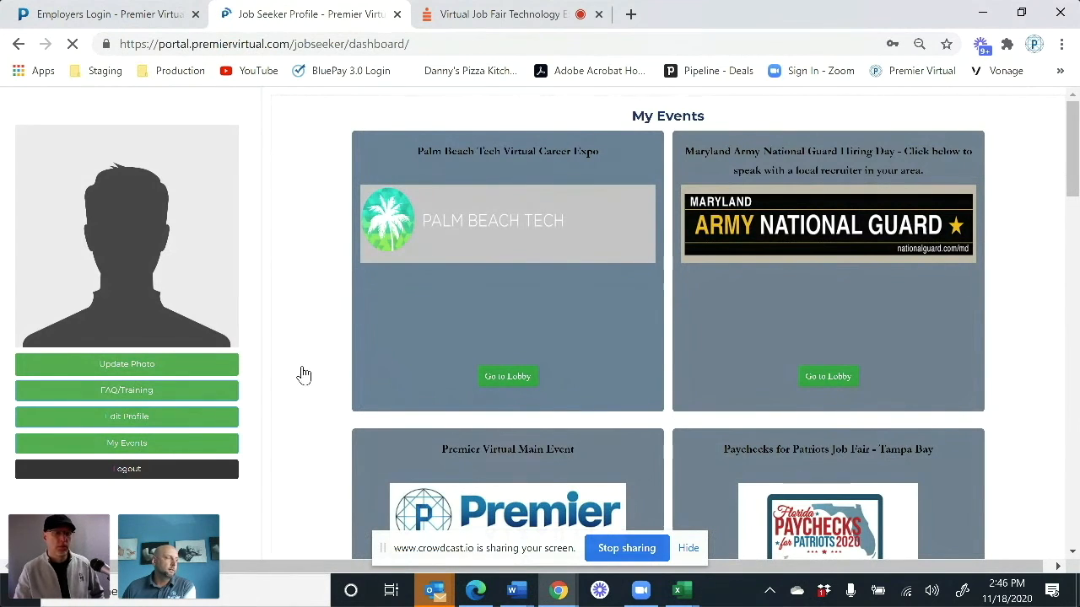
pyautogui.scroll(-3)
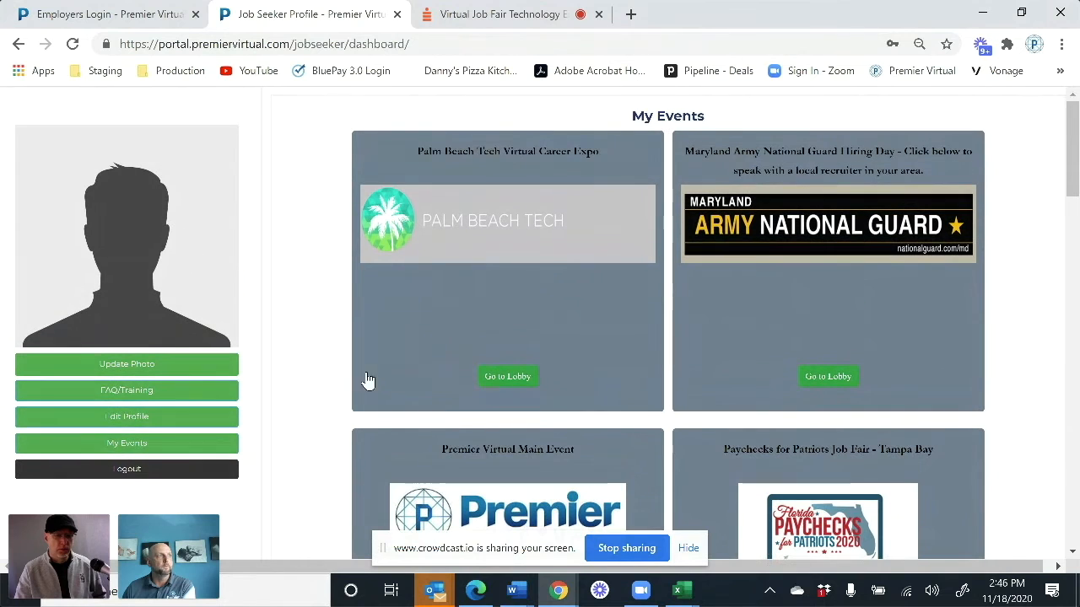
# Visit the Palm Beach Tech Virtual Career Expo lobby, then return to the dashboard's event list
pyautogui.click(507, 376)
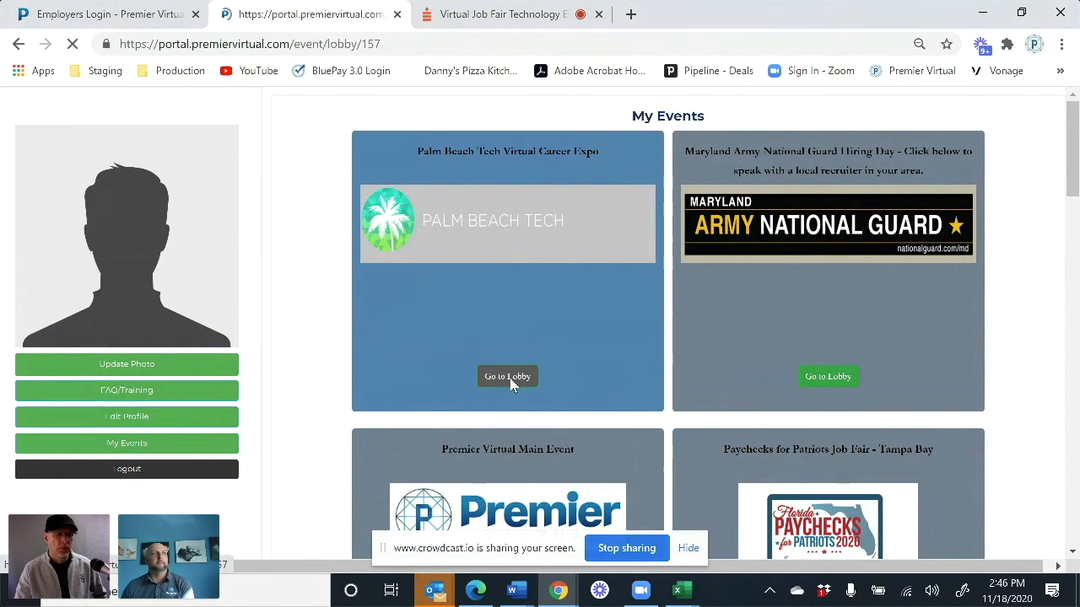
pyautogui.click(507, 376)
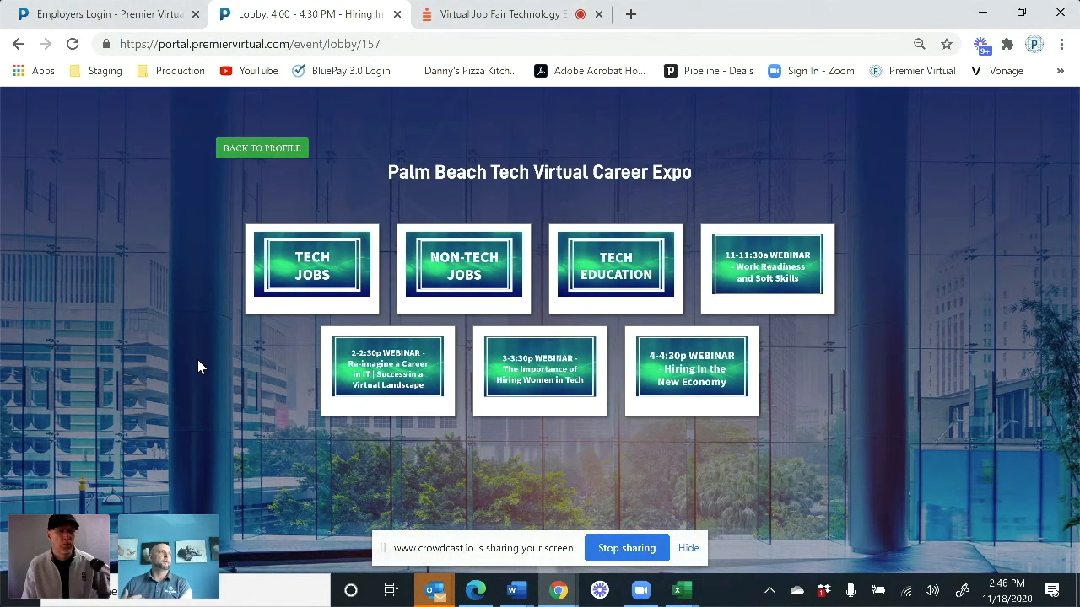
pyautogui.moveTo(623, 327)
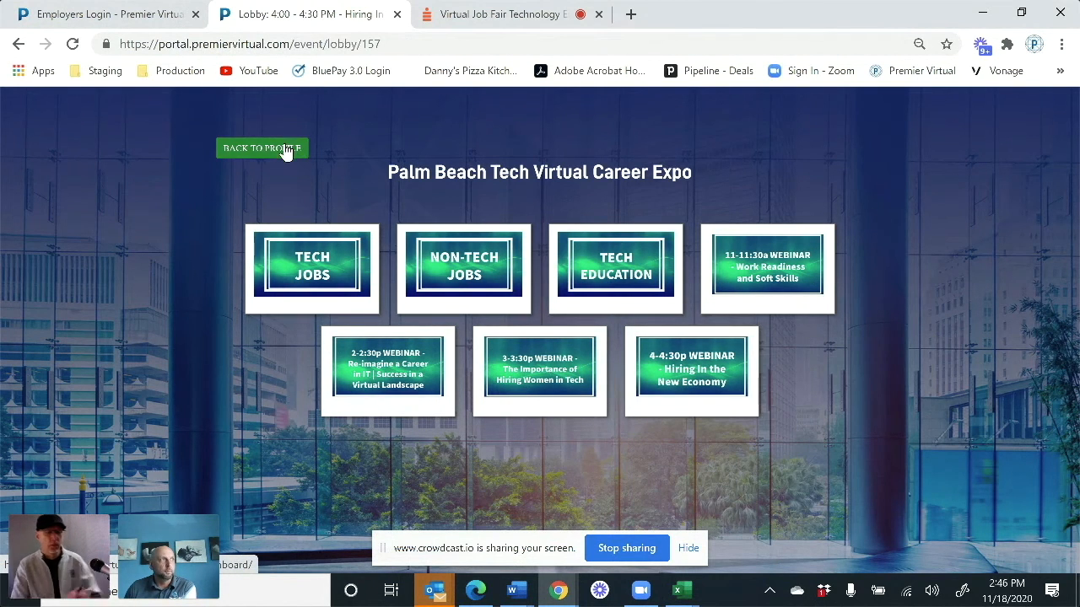
pyautogui.click(262, 148)
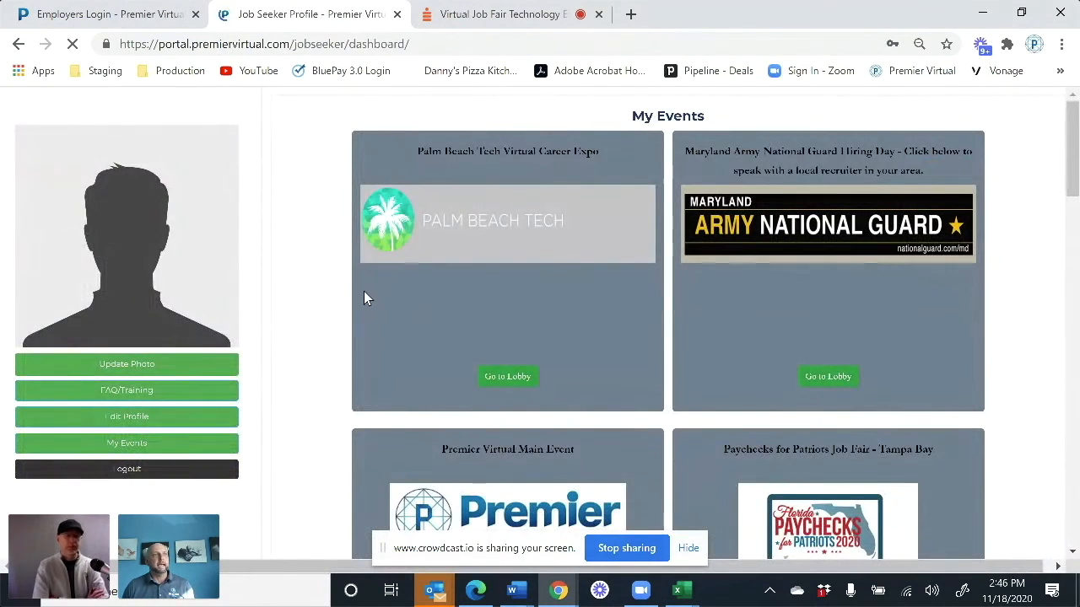
pyautogui.scroll(-3)
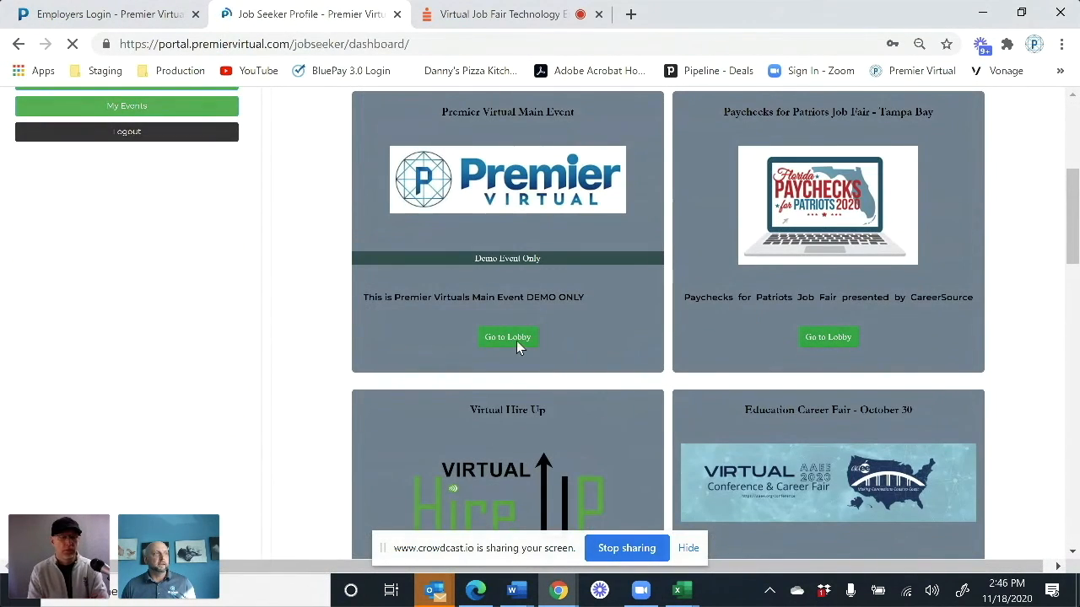
# Enter the Main Event lobby, open its Location hall, and visit the Premier Virtual booth
pyautogui.click(507, 337)
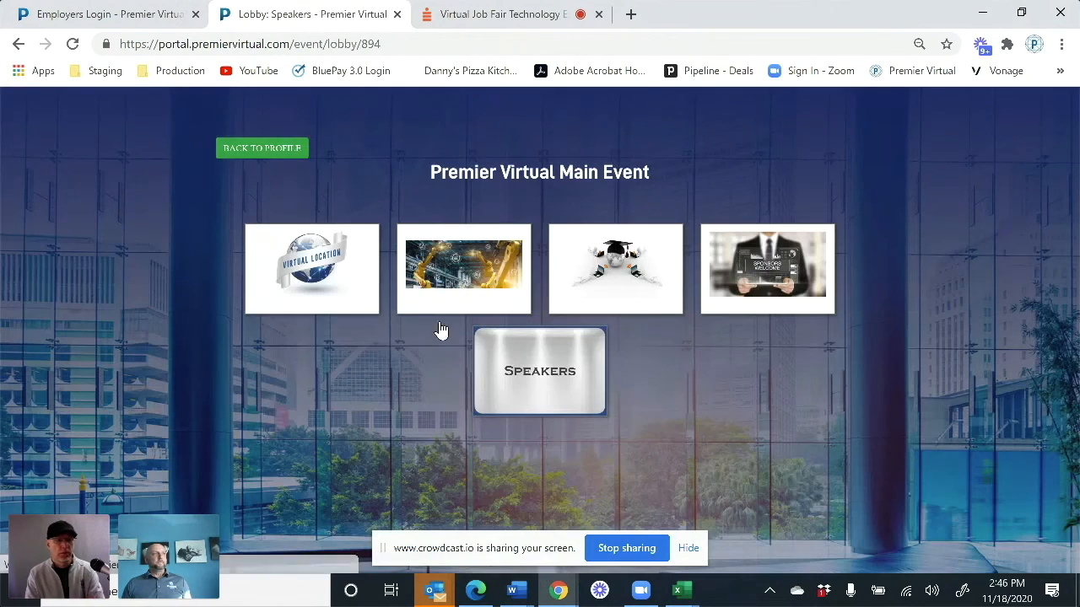
pyautogui.click(311, 269)
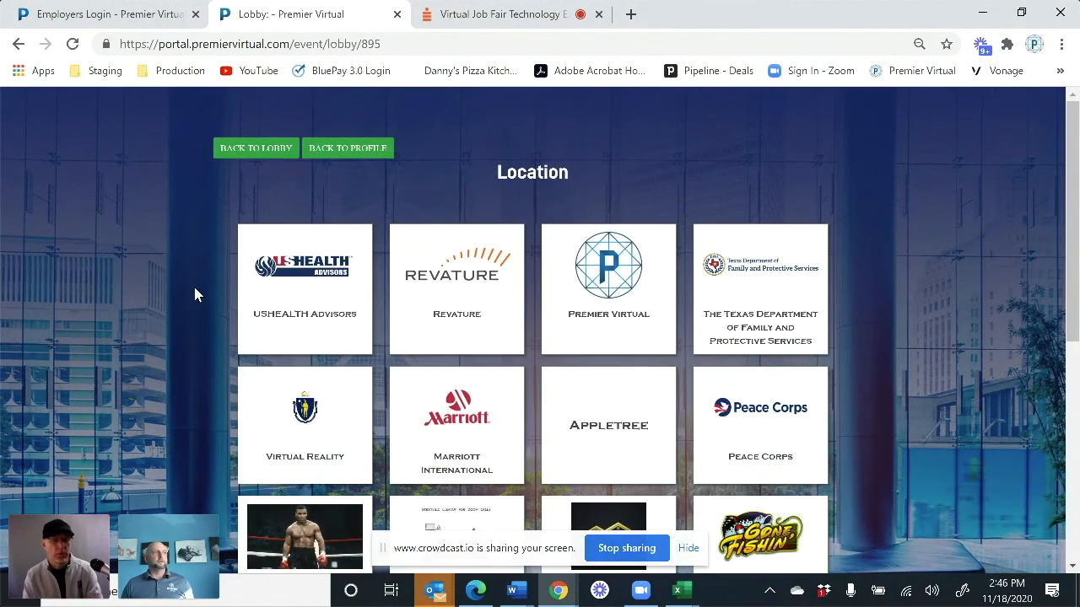
pyautogui.scroll(-3)
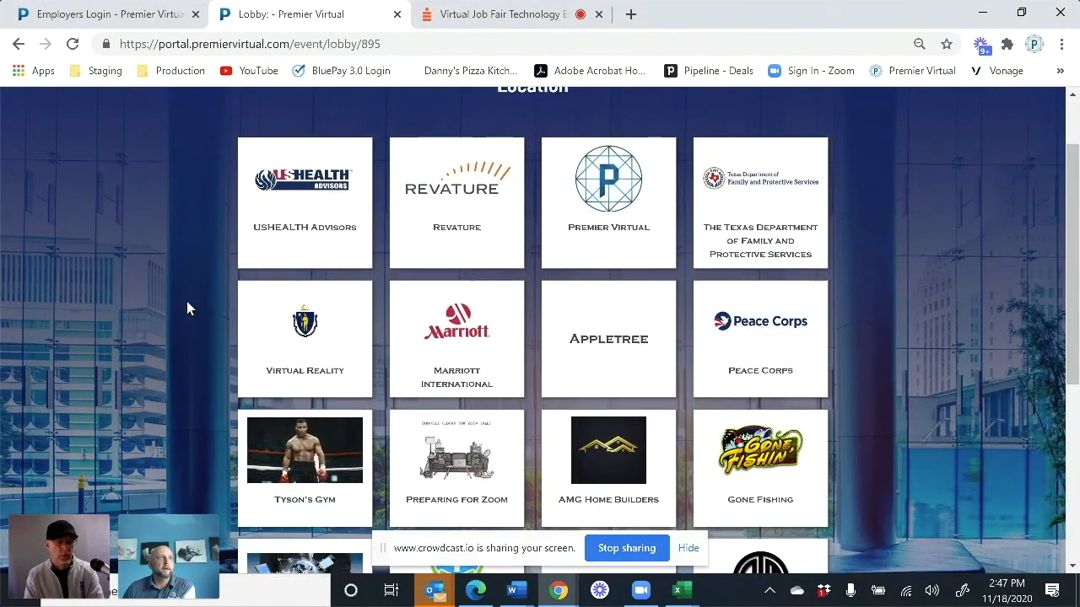
pyautogui.click(608, 178)
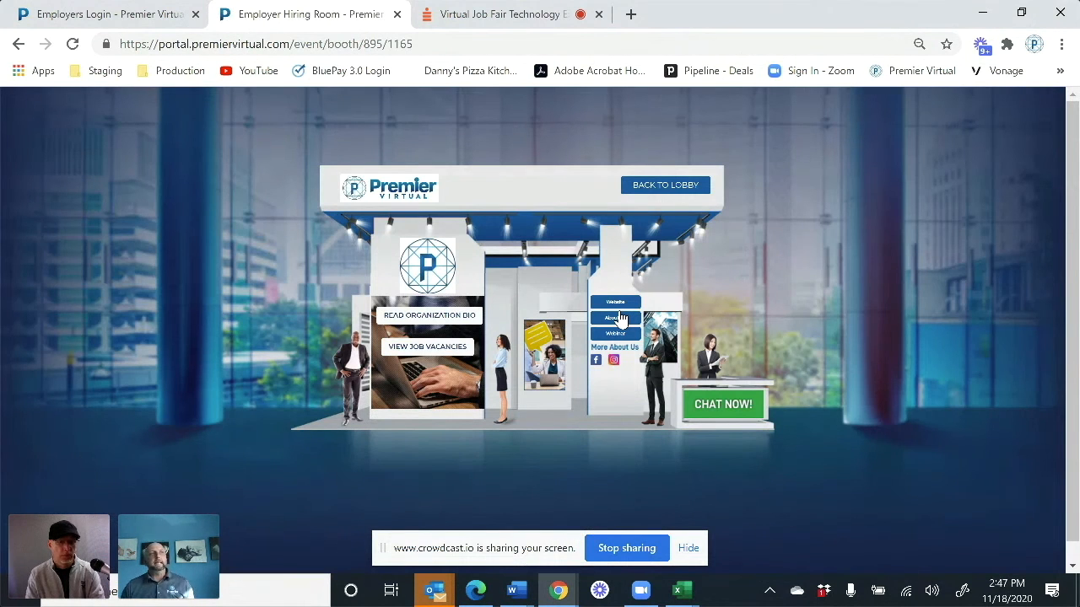
# Read the organization bio, then submit a resume to the Boynton Beach vacancy
pyautogui.click(428, 316)
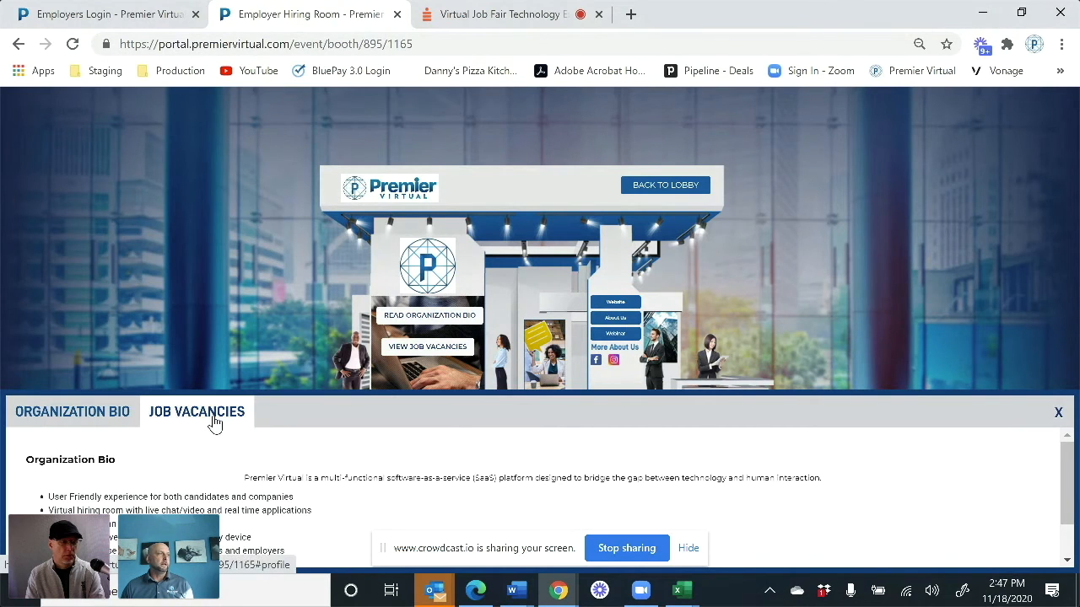
pyautogui.click(196, 412)
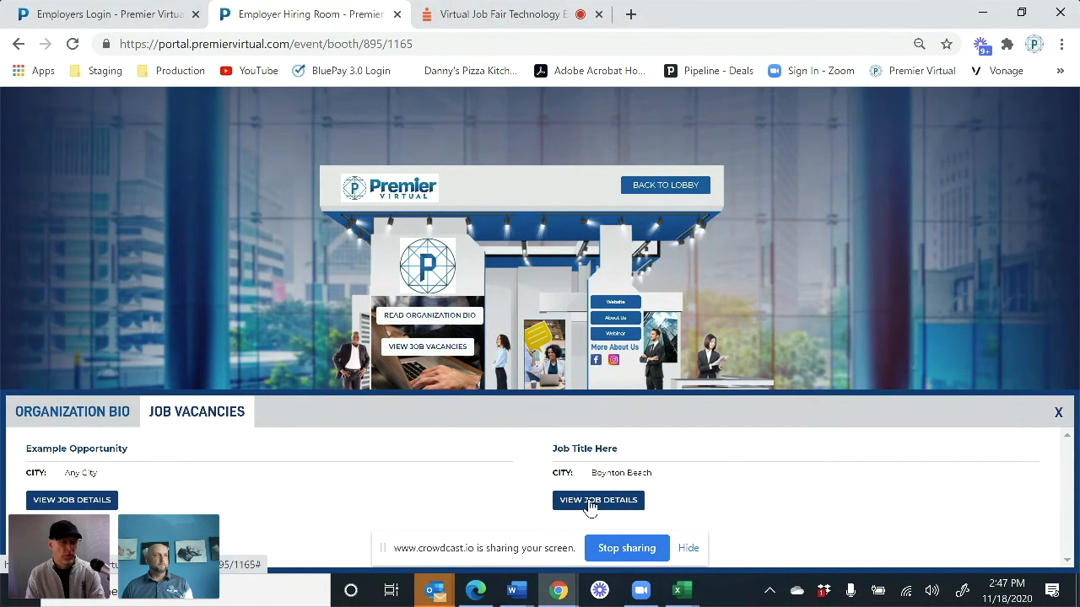
pyautogui.click(599, 500)
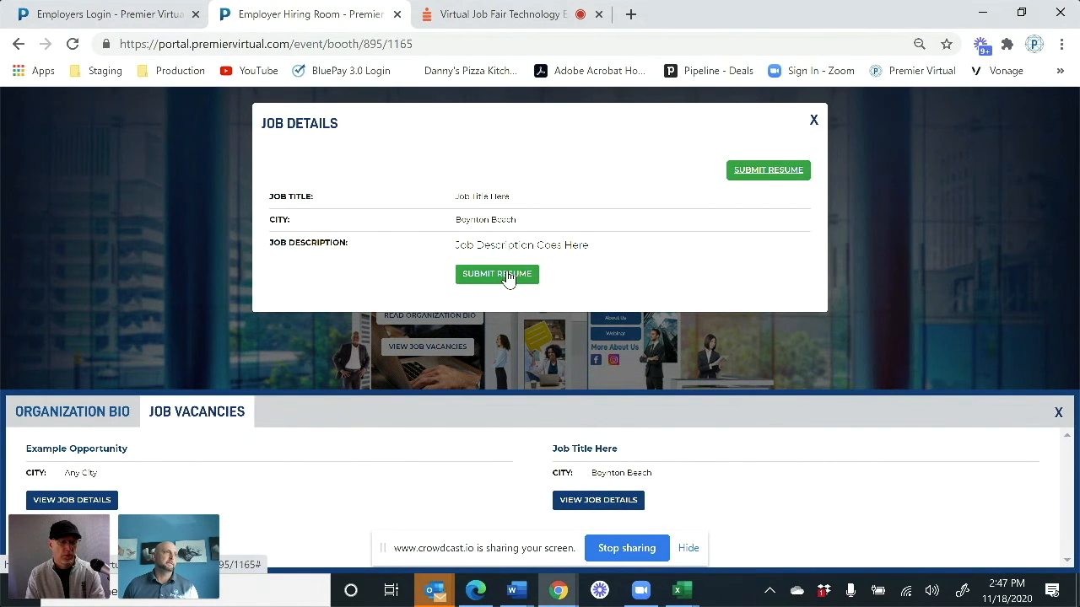
pyautogui.click(497, 274)
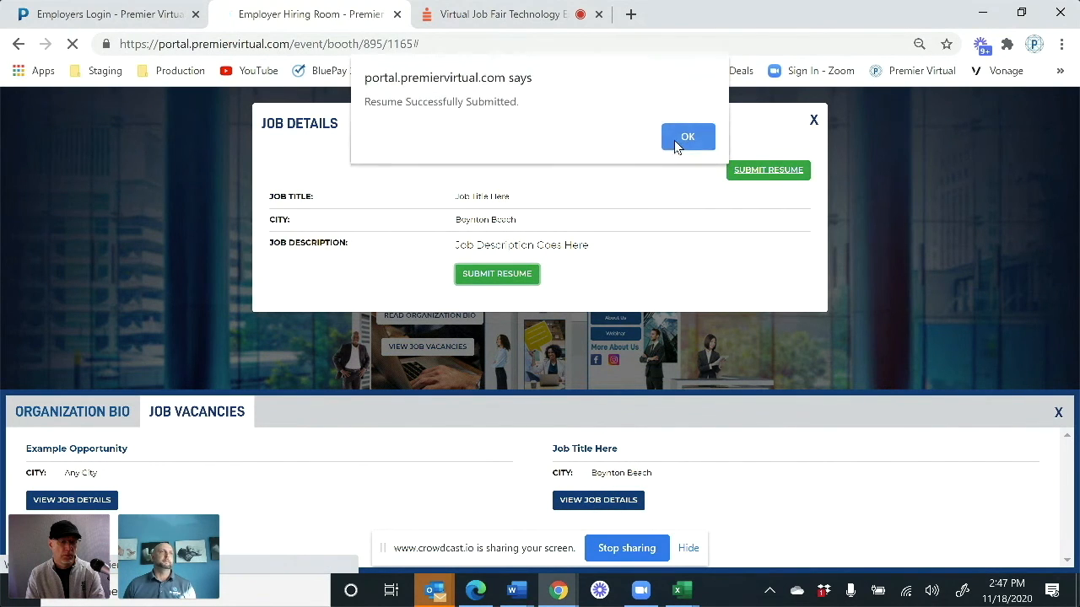
pyautogui.click(688, 137)
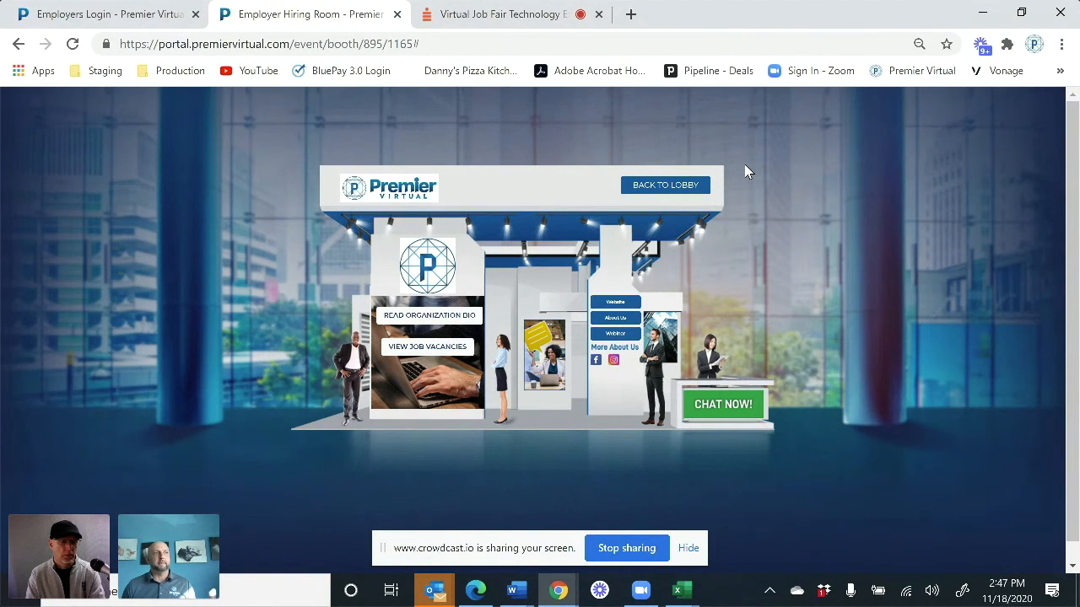
pyautogui.moveTo(718, 230)
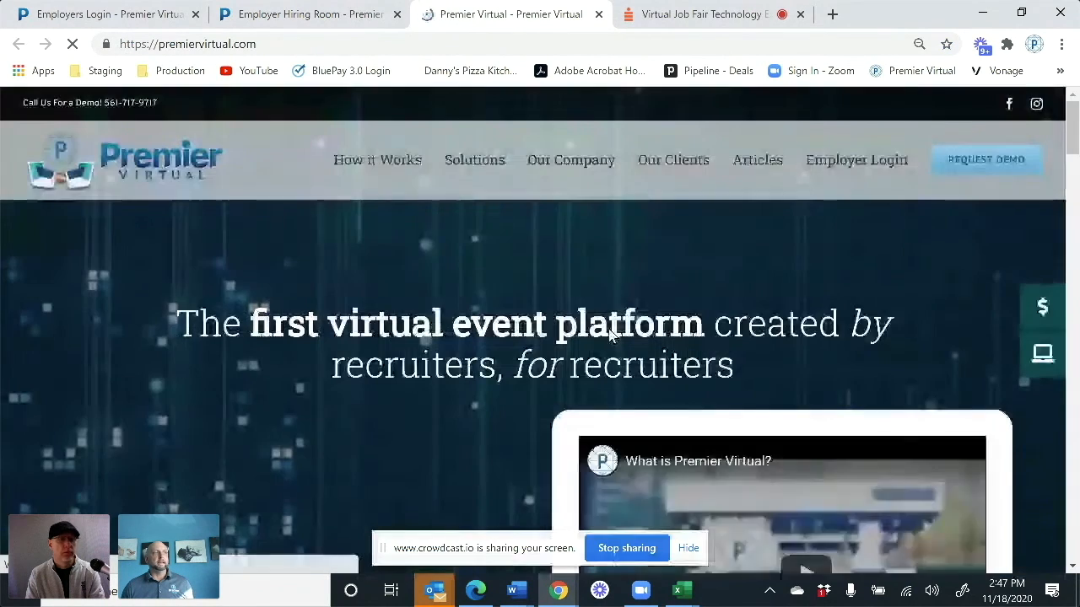
pyautogui.scroll(-3)
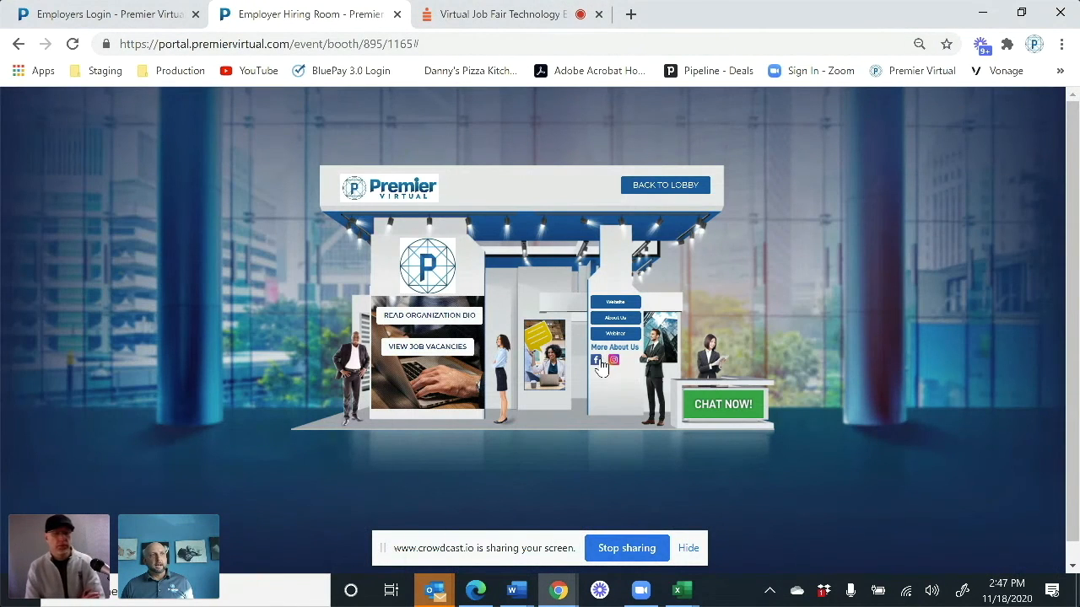
pyautogui.click(721, 405)
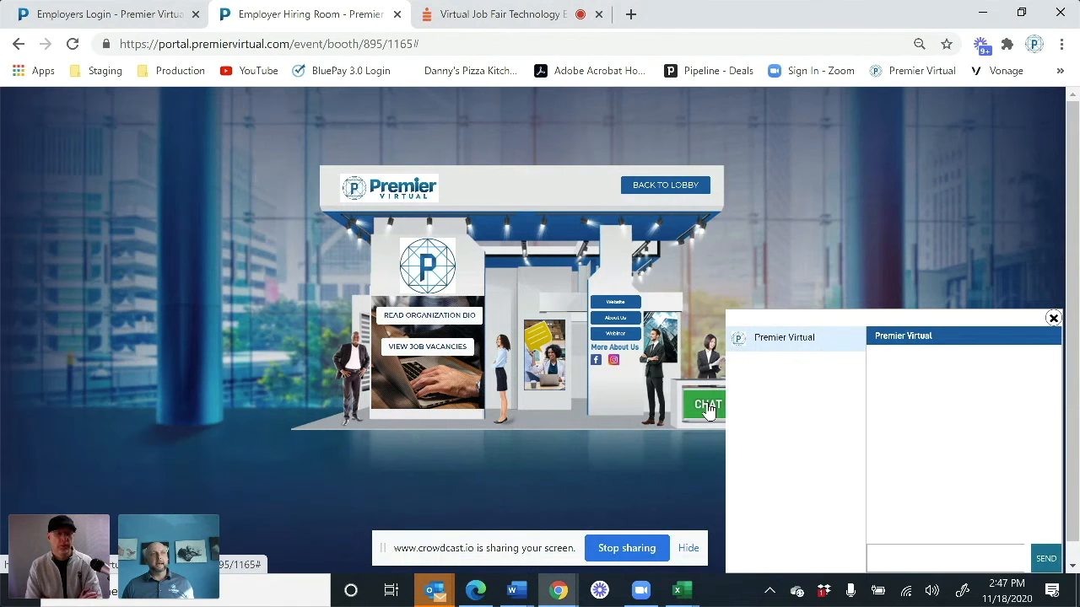
pyautogui.click(945, 559)
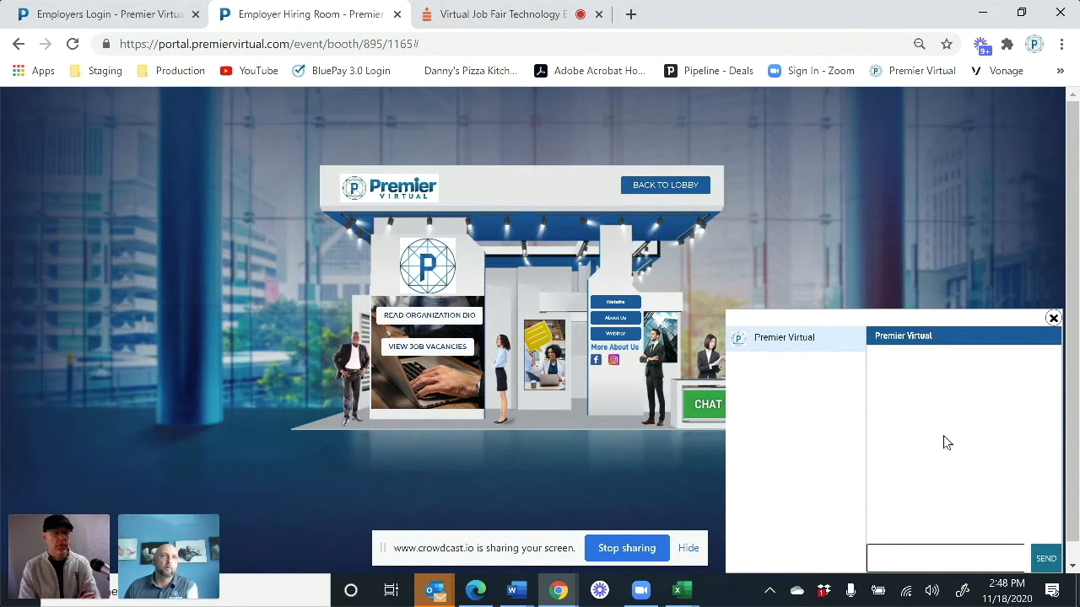
pyautogui.click(1052, 317)
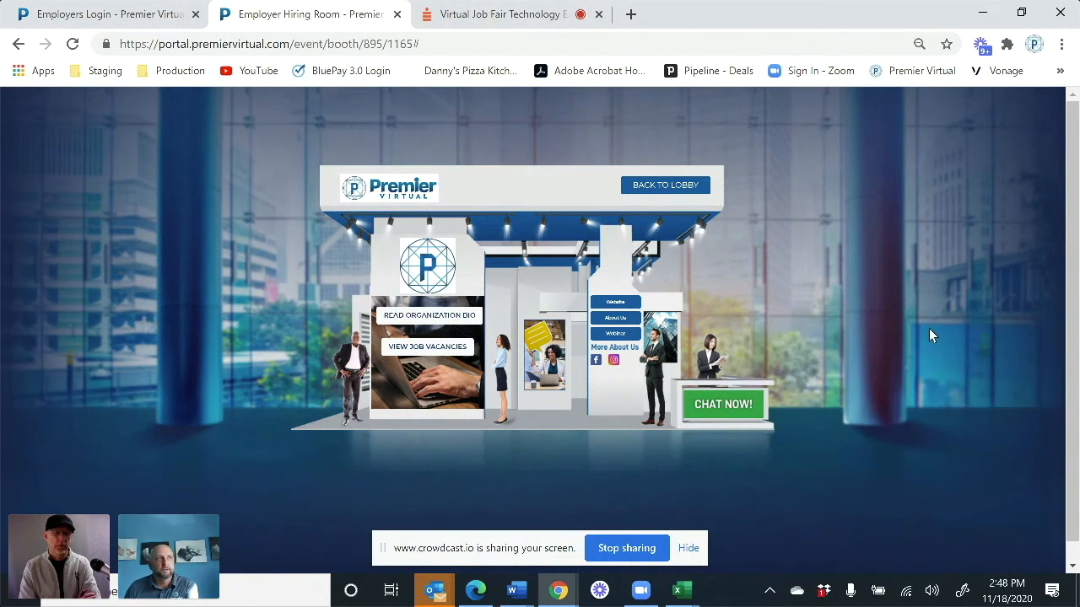
pyautogui.moveTo(684, 190)
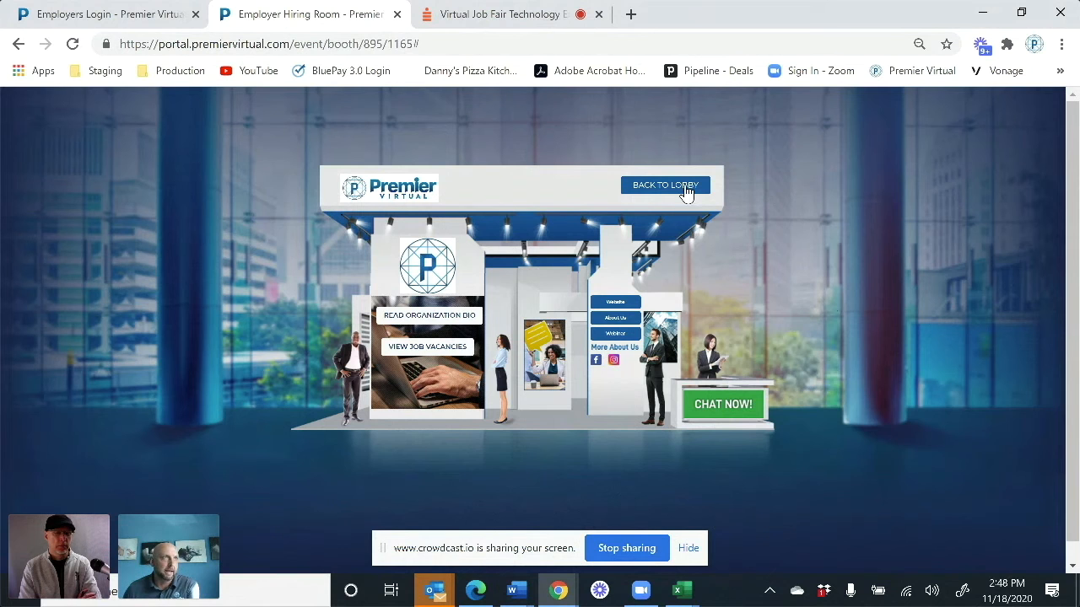
# Leave the booth for the Location hall with USHEALTH Advisors and Revature tiles
pyautogui.click(665, 185)
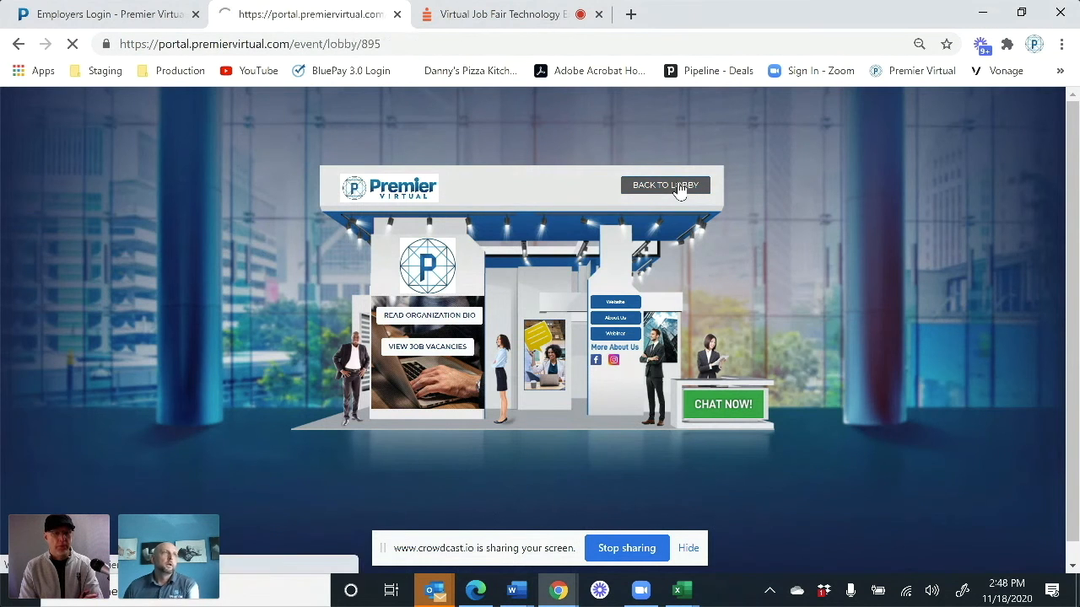
pyautogui.click(665, 185)
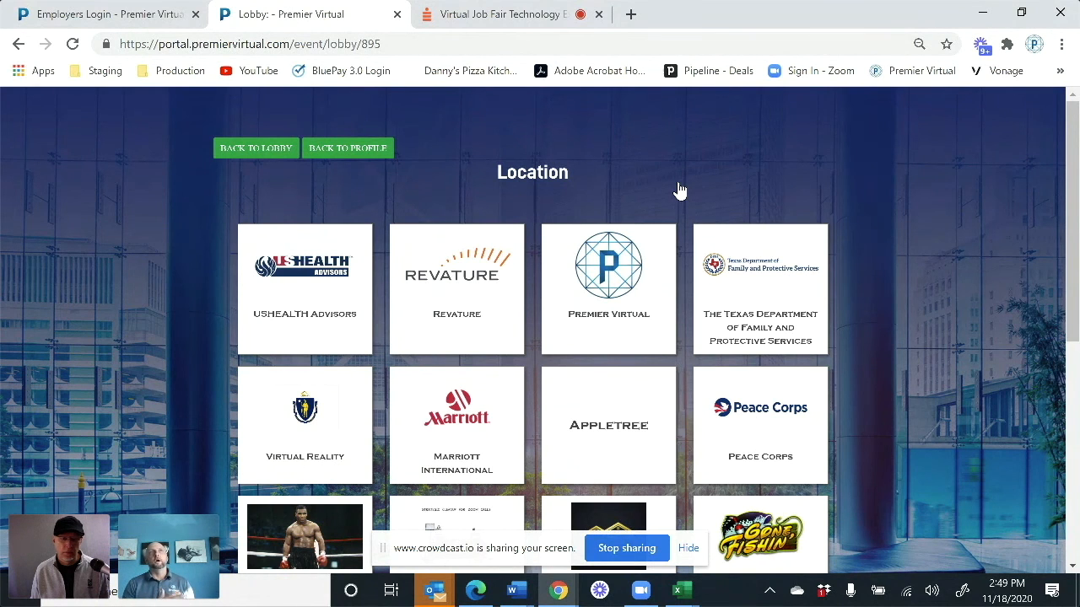
pyautogui.moveTo(680, 194)
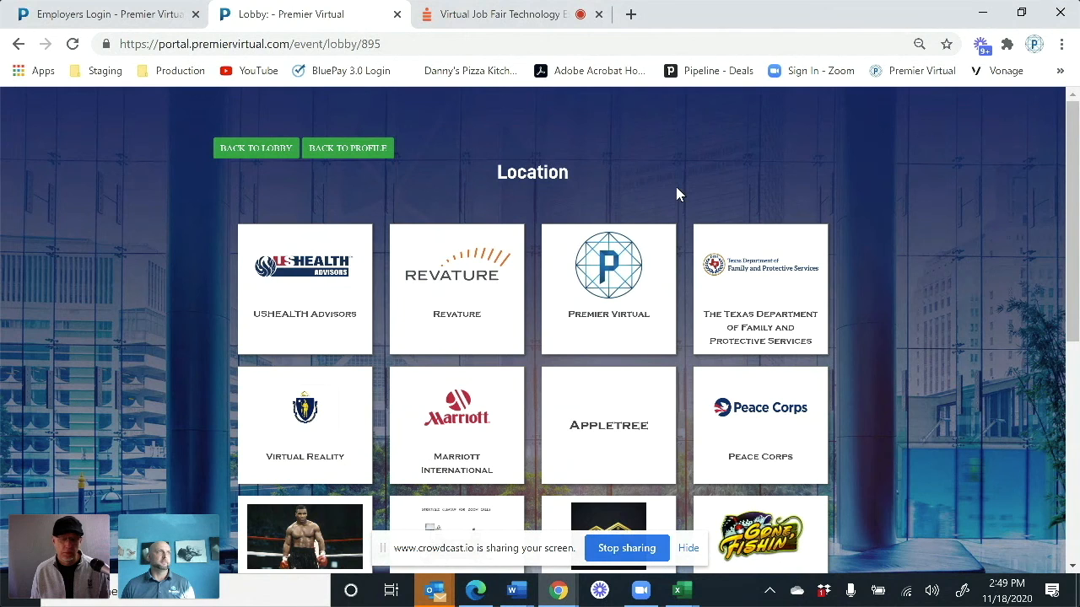
pyautogui.moveTo(629, 175)
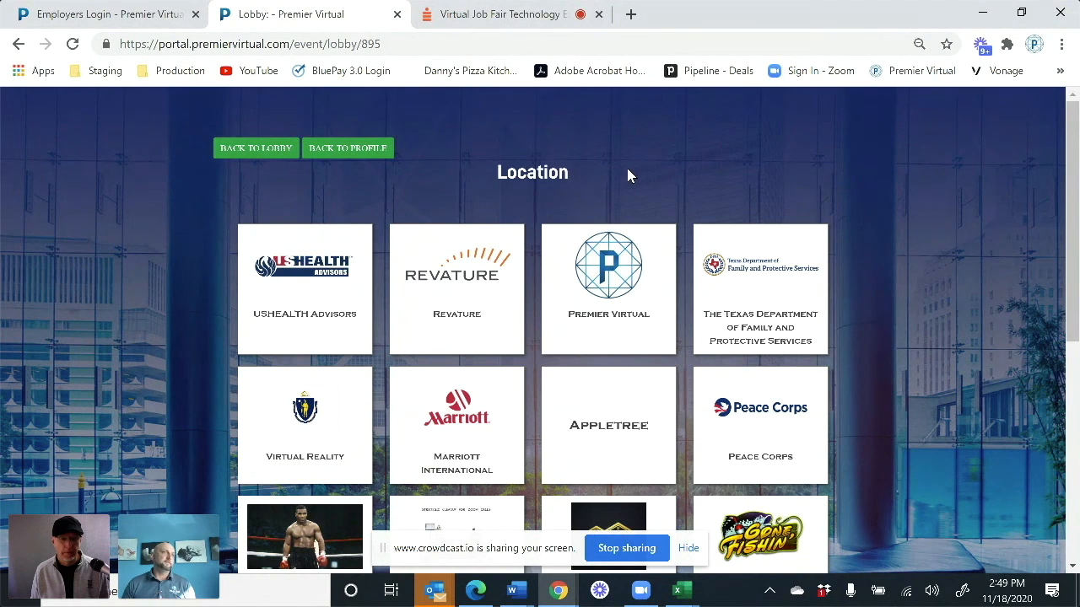
pyautogui.moveTo(634, 168)
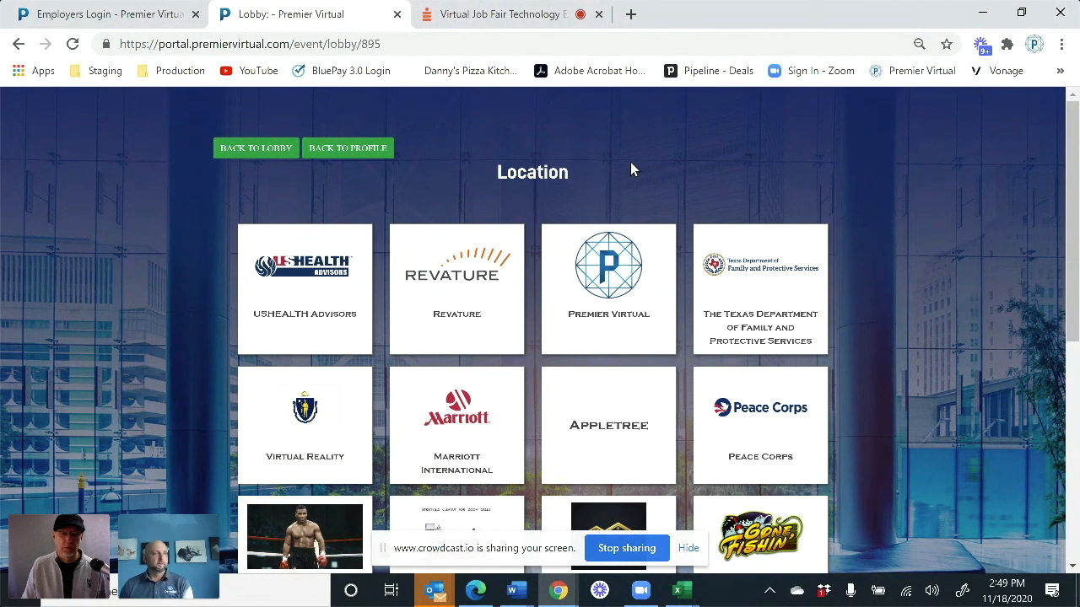
pyautogui.moveTo(637, 165)
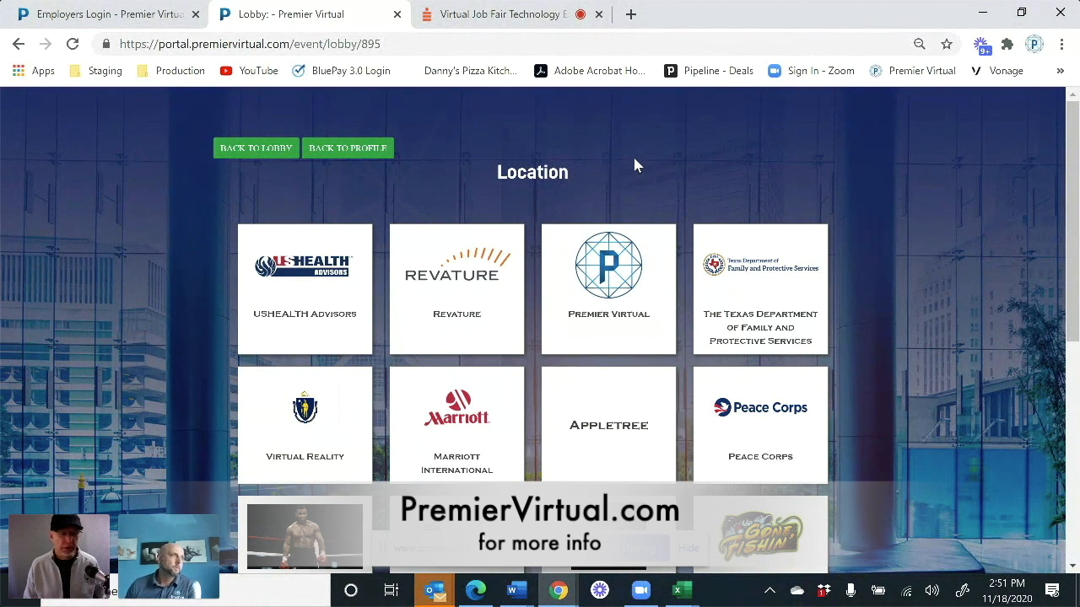
pyautogui.moveTo(707, 277)
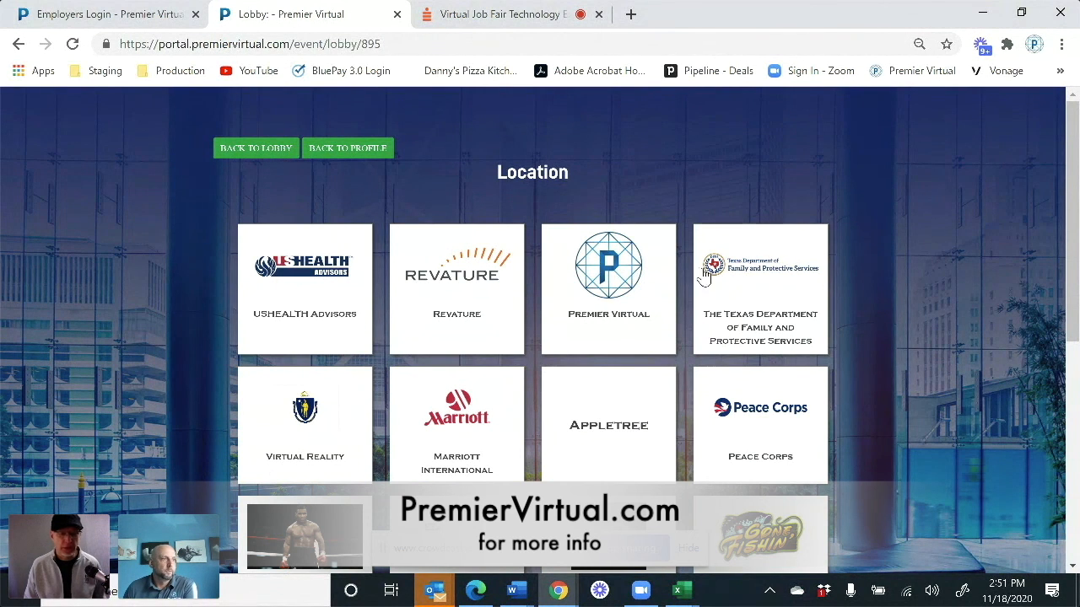